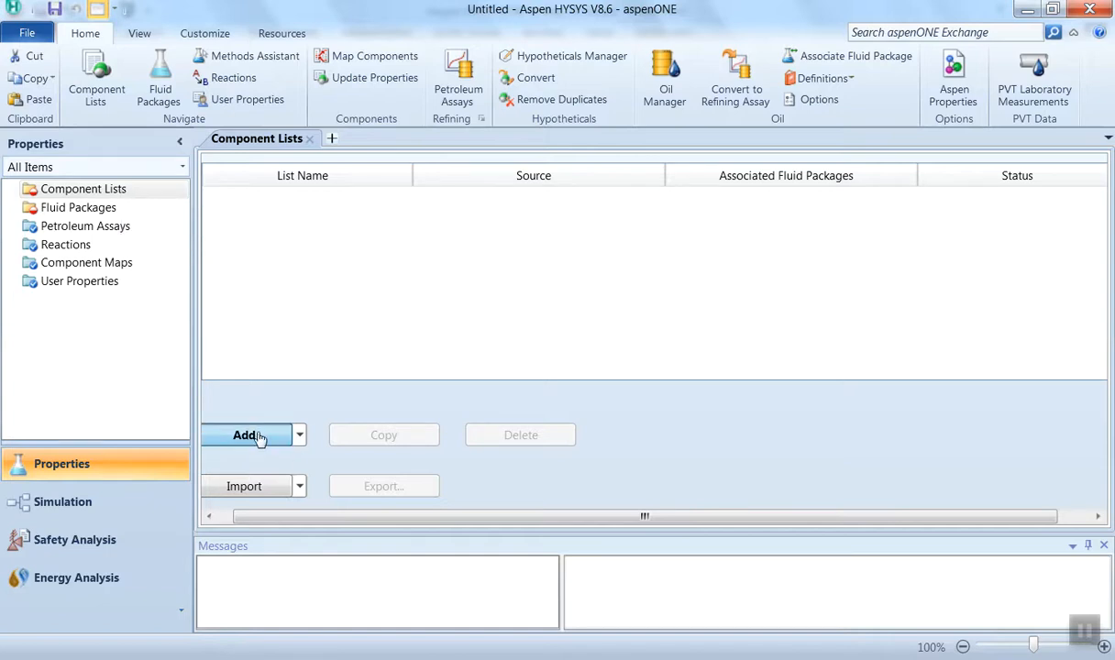
Start a new component list and add methane, ethane, propane and i-butane
left_click(246, 434)
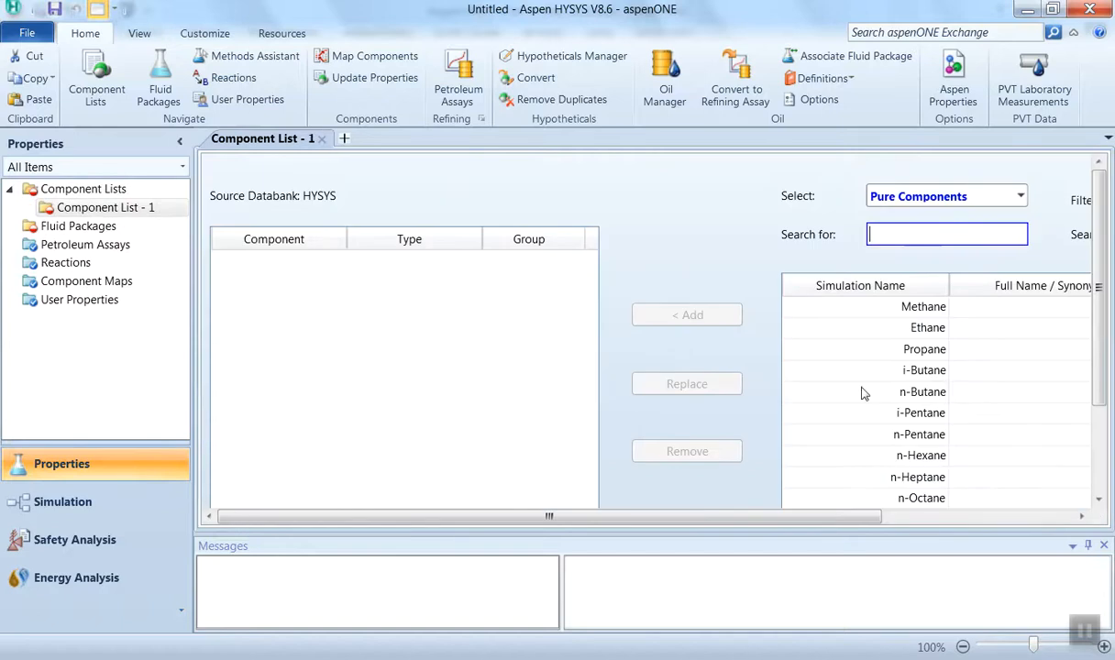
mouse_move(897, 358)
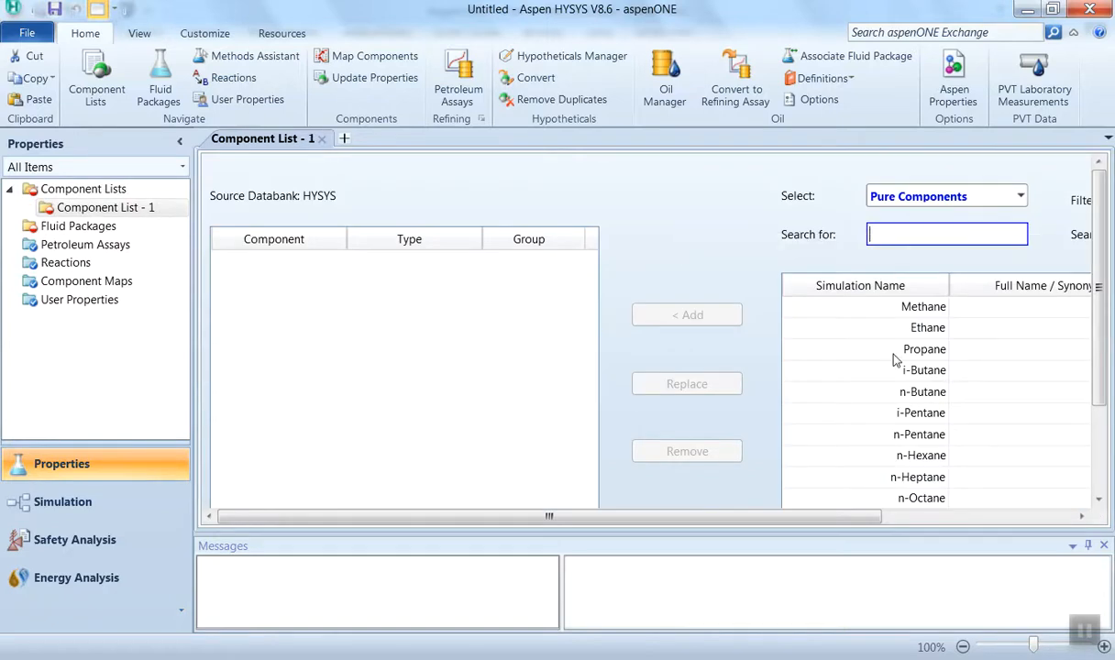
left_click(923, 306)
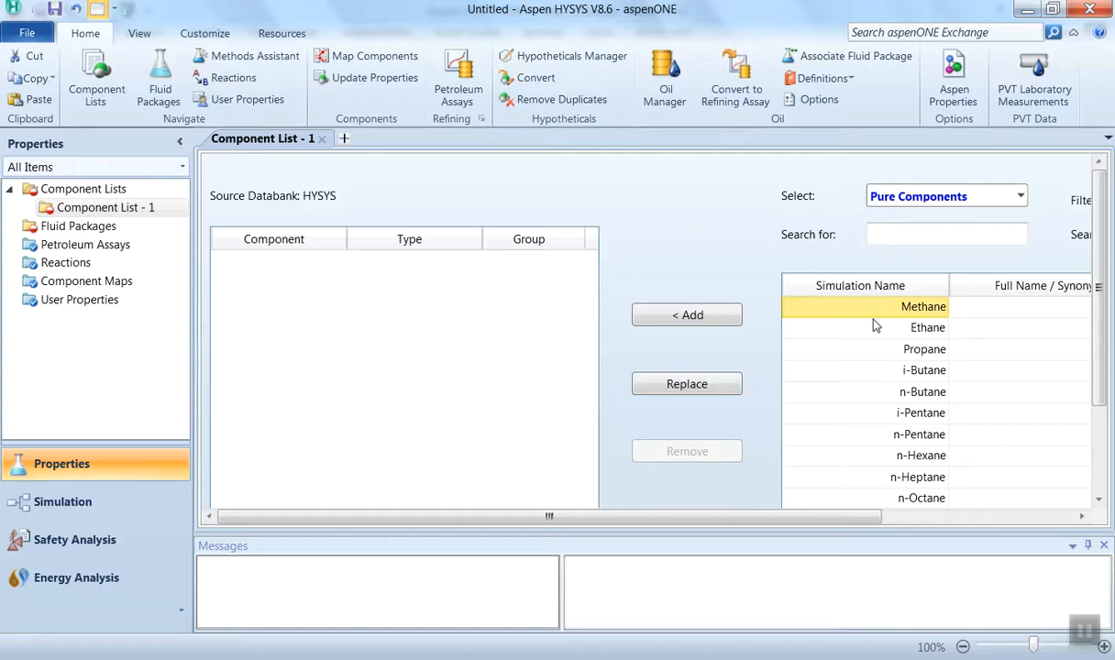
mouse_move(685, 316)
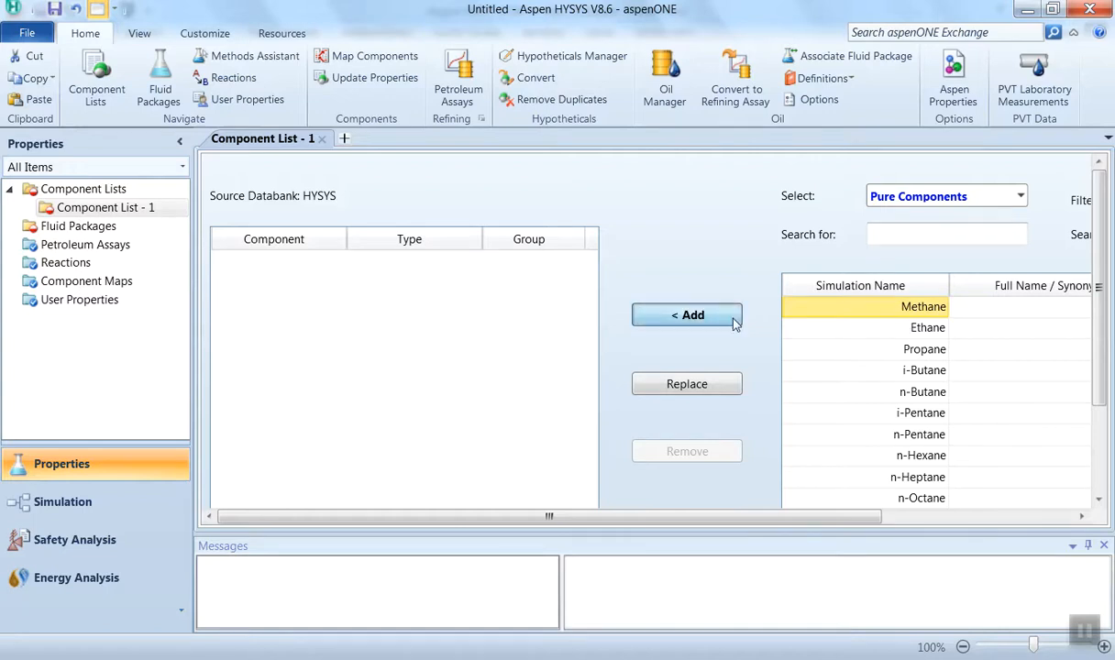
left_click(686, 315)
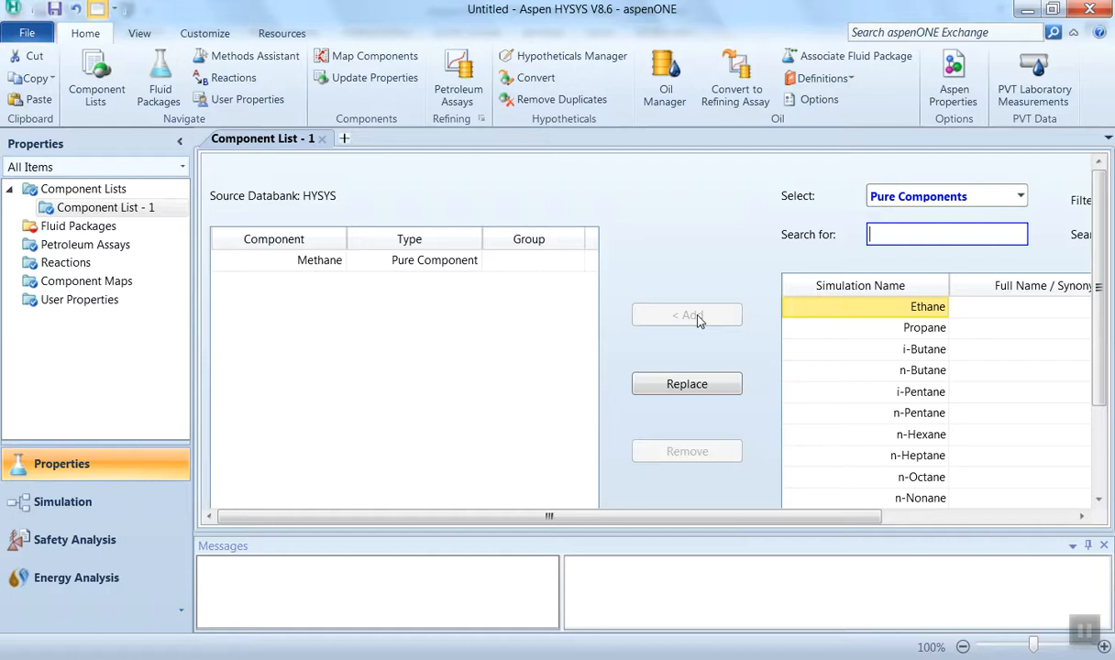
left_click(686, 316)
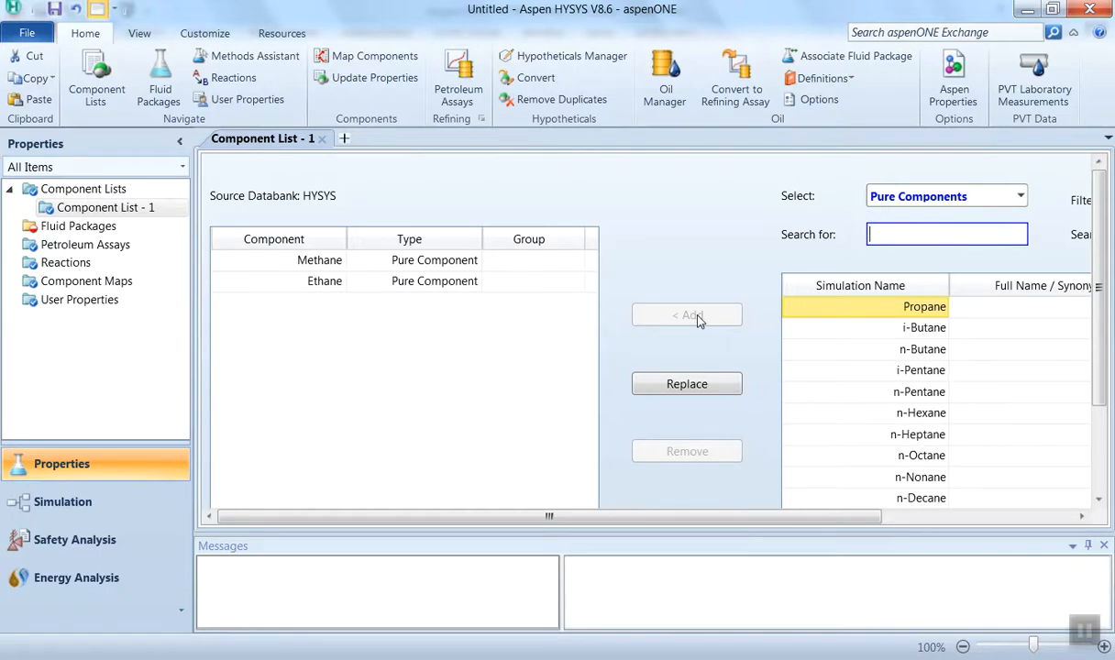
left_click(685, 316)
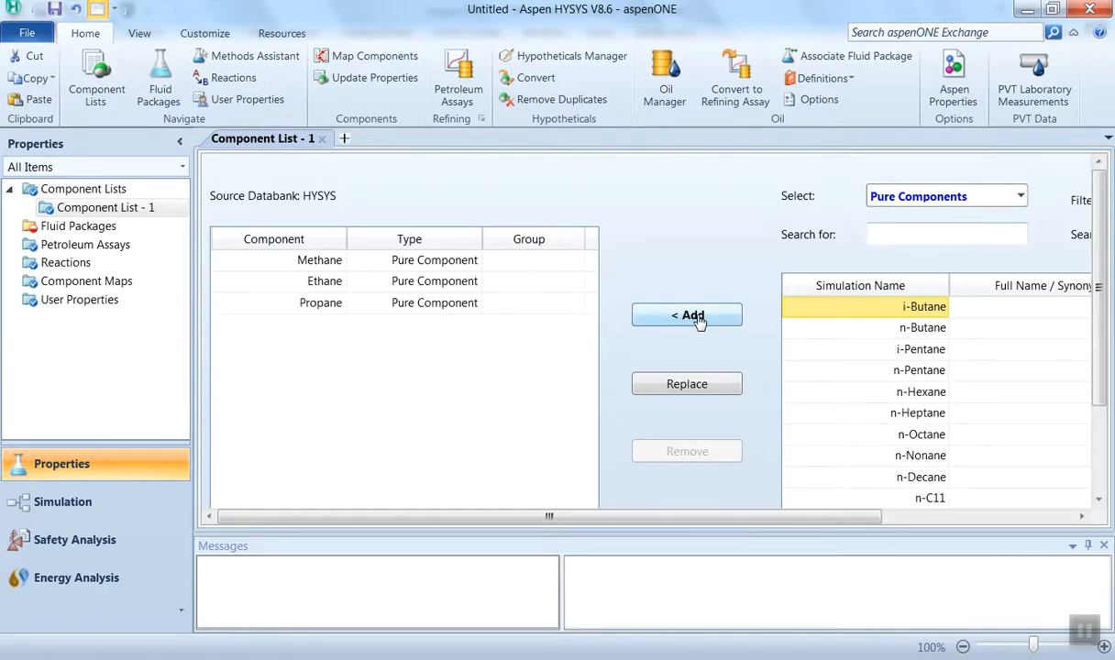
left_click(686, 316)
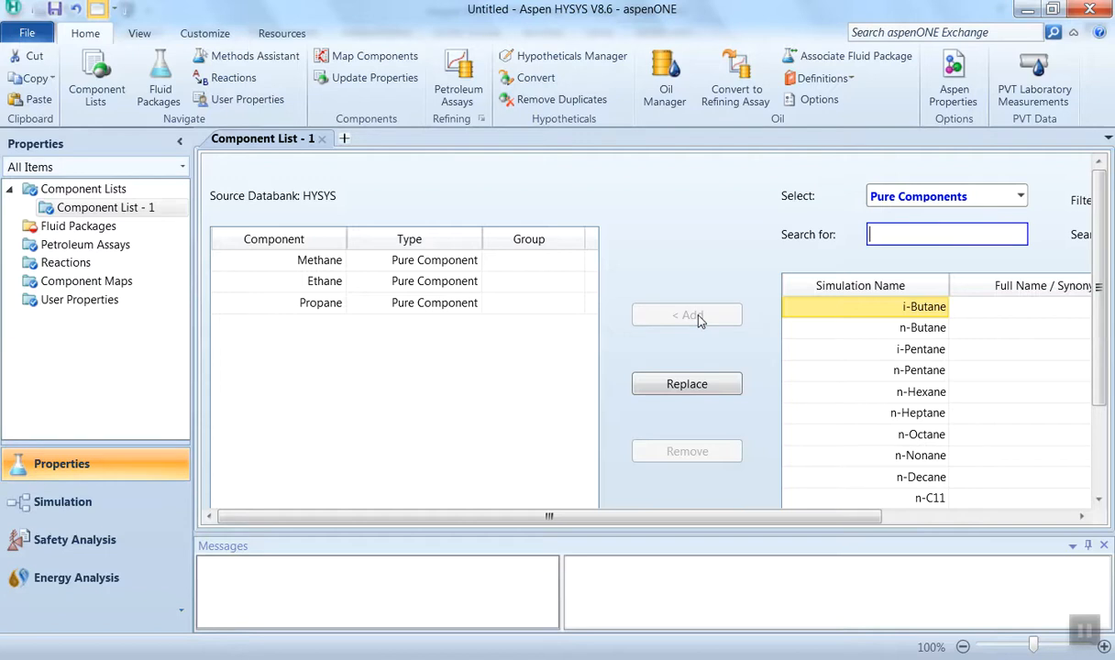
Add n-butane, i-pentane, n-pentane and n-hexane to complete the eight-component list
left_click(686, 316)
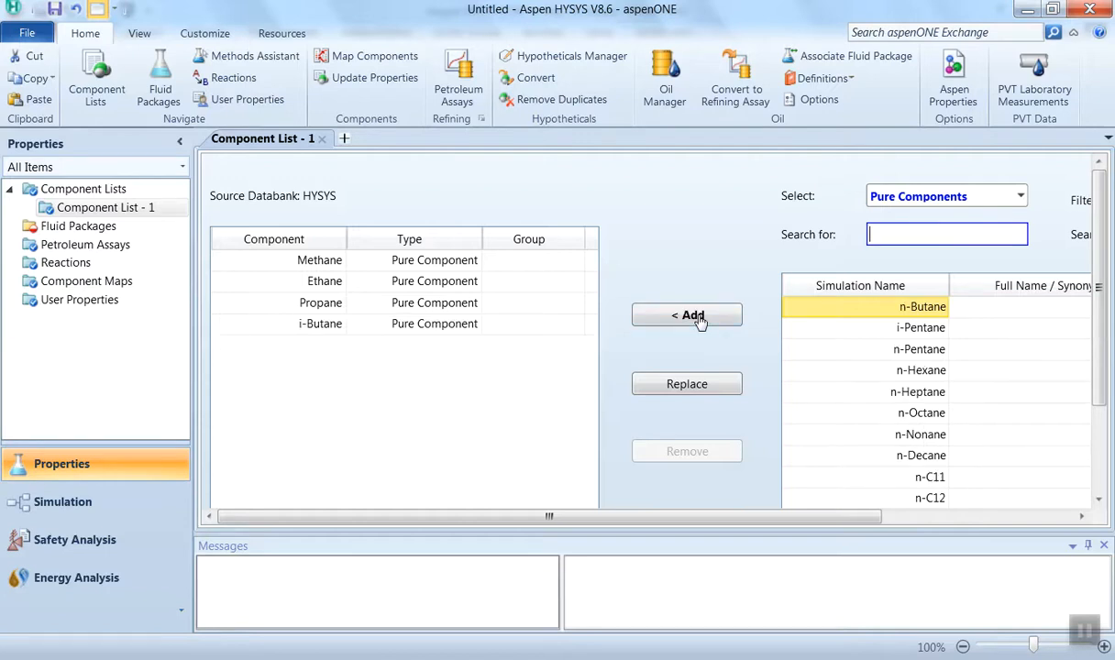
left_click(686, 316)
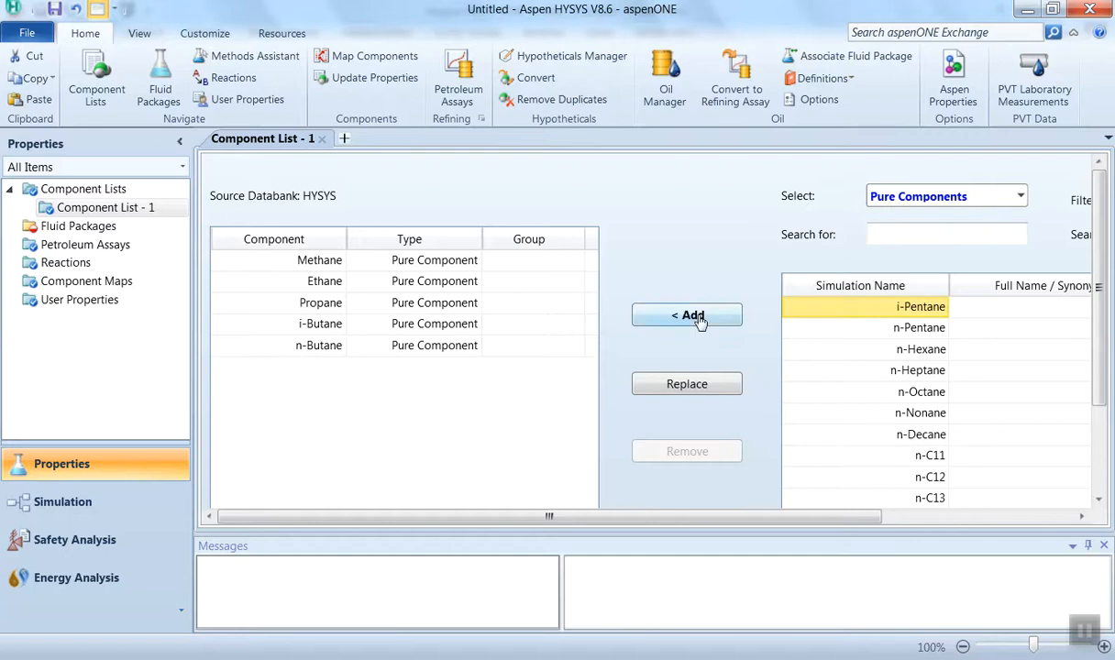
left_click(947, 235)
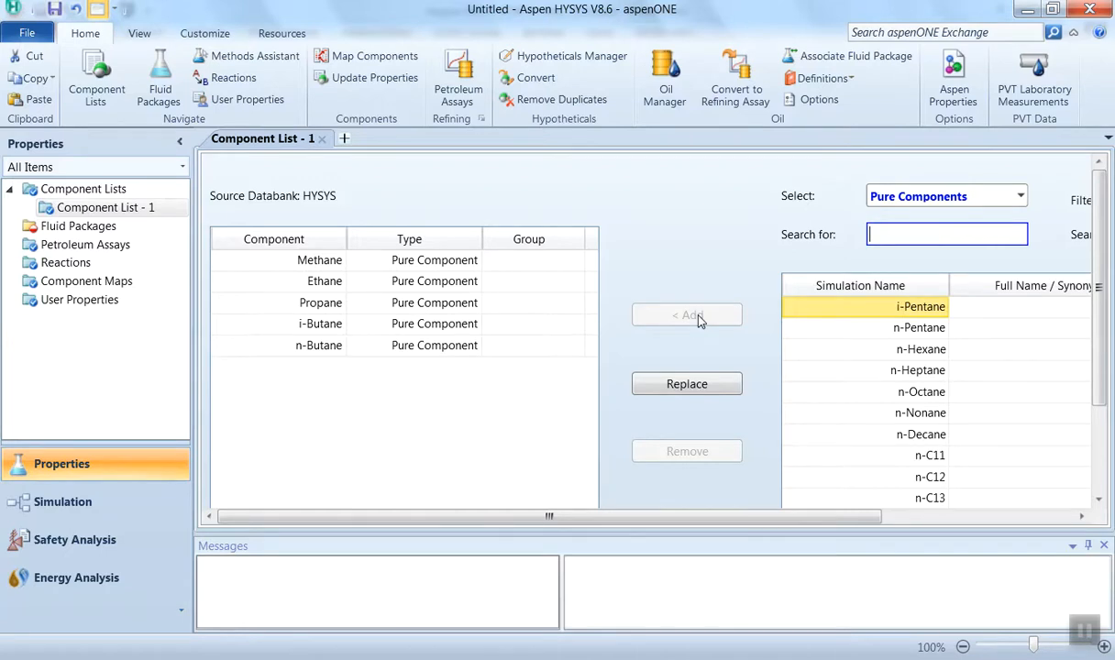
left_click(686, 315)
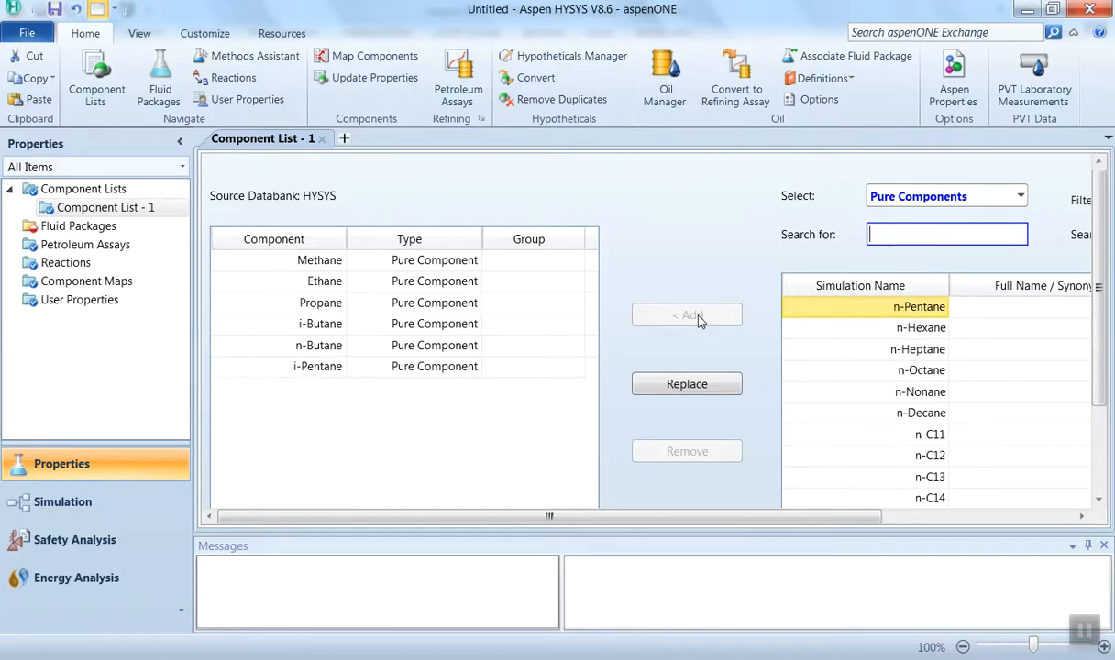
left_click(686, 315)
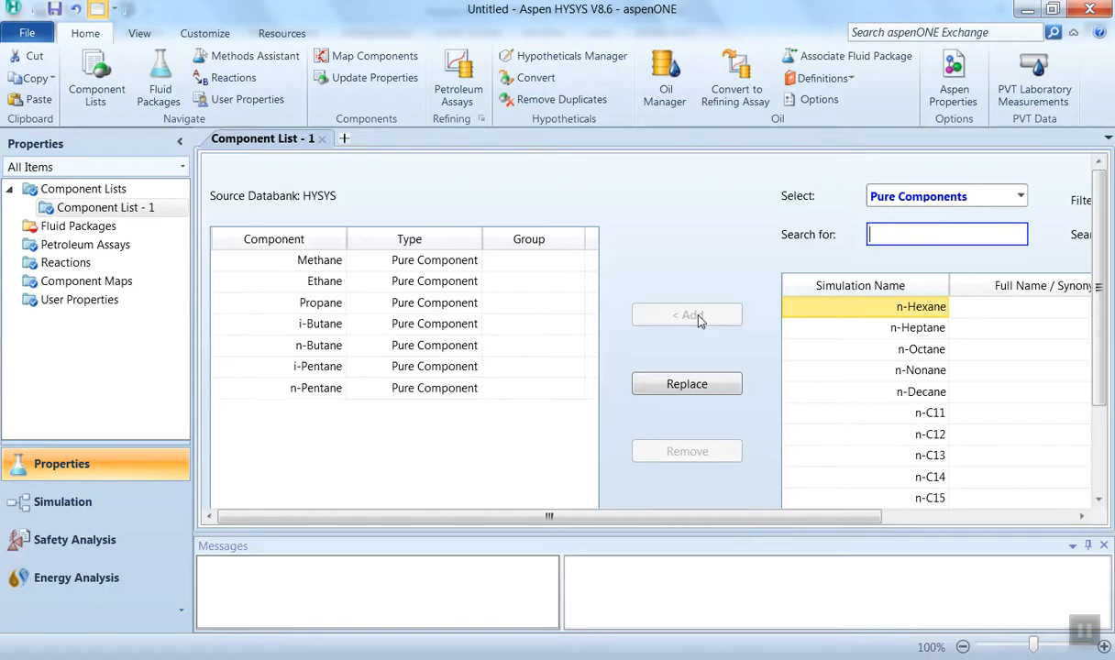
left_click(686, 315)
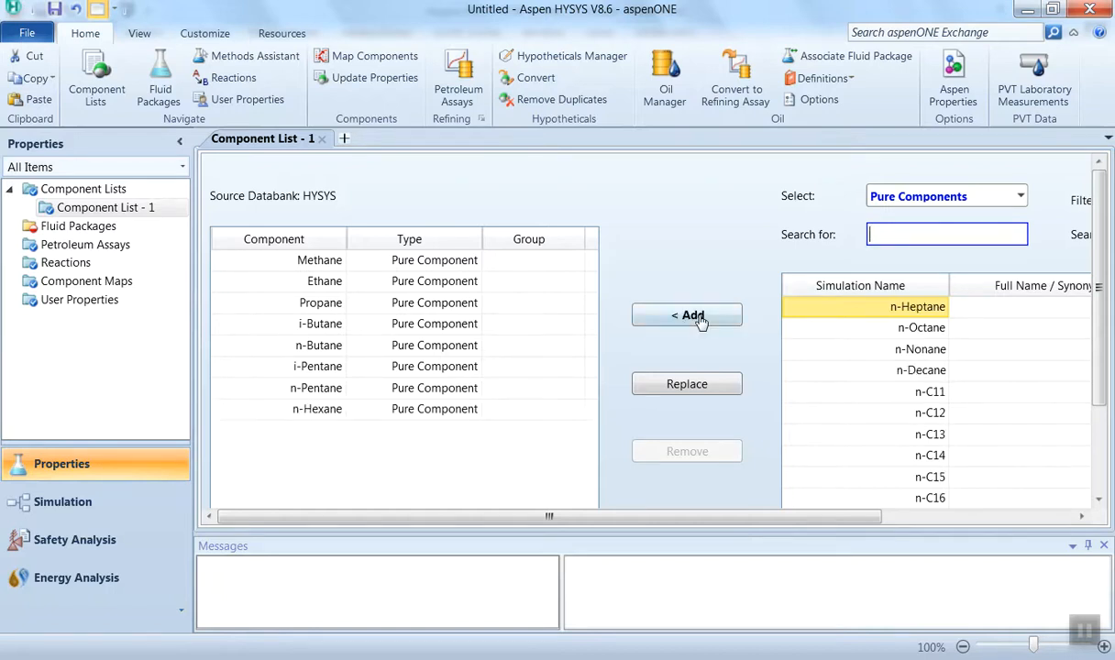
mouse_move(344, 316)
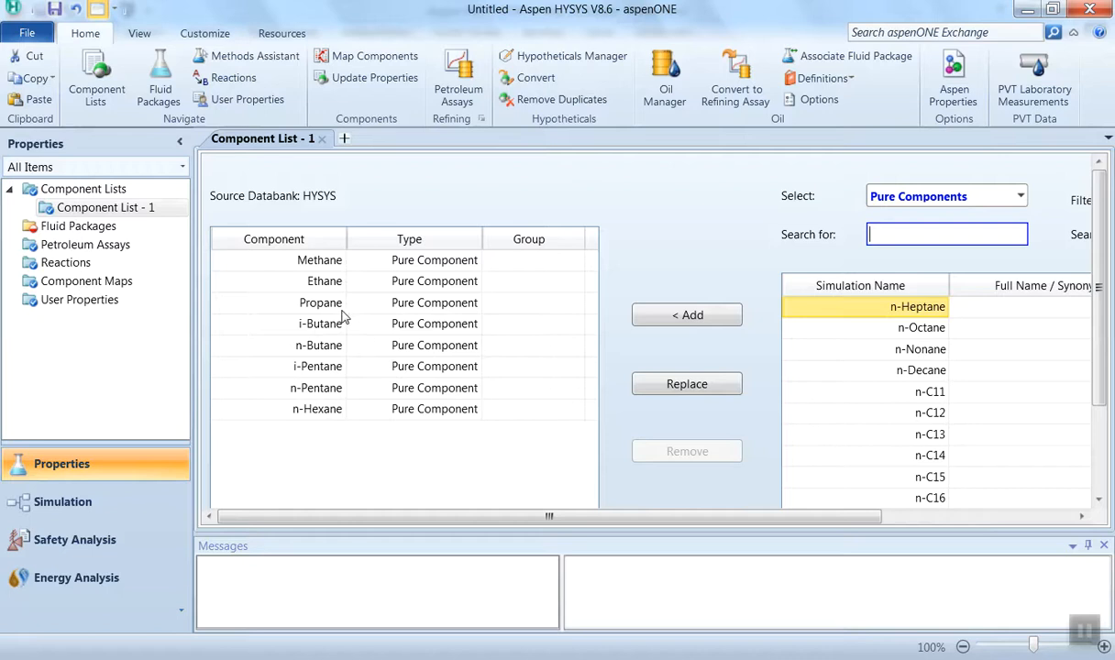
mouse_move(191, 308)
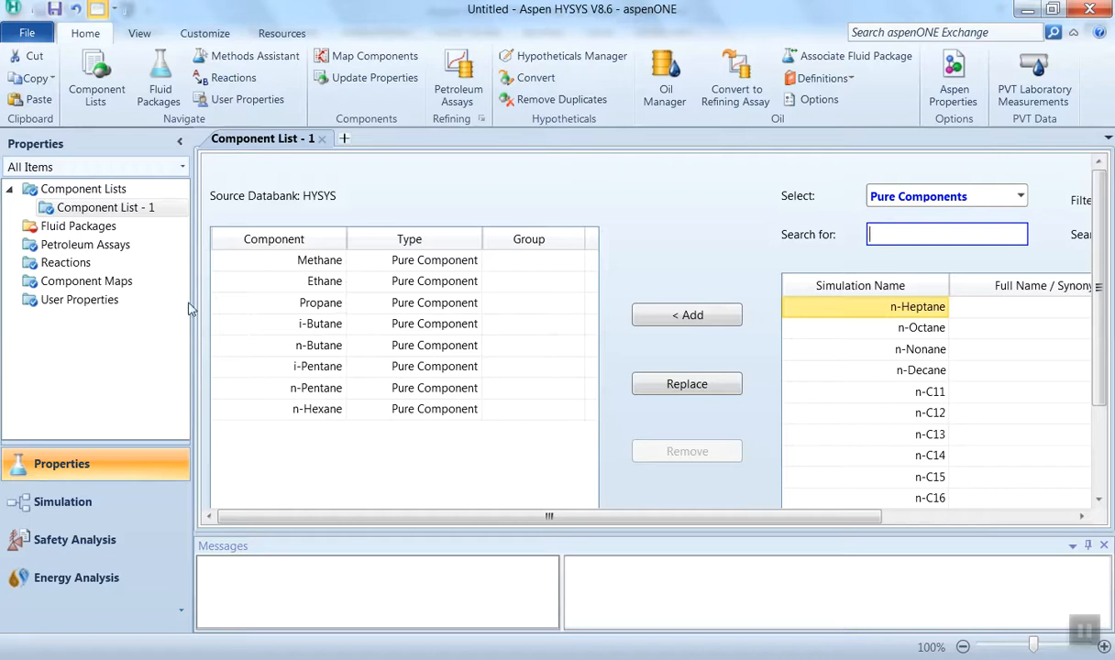
Create a fluid package with the Peng-Robinson property package and move to the simulation flowsheet
left_click(77, 225)
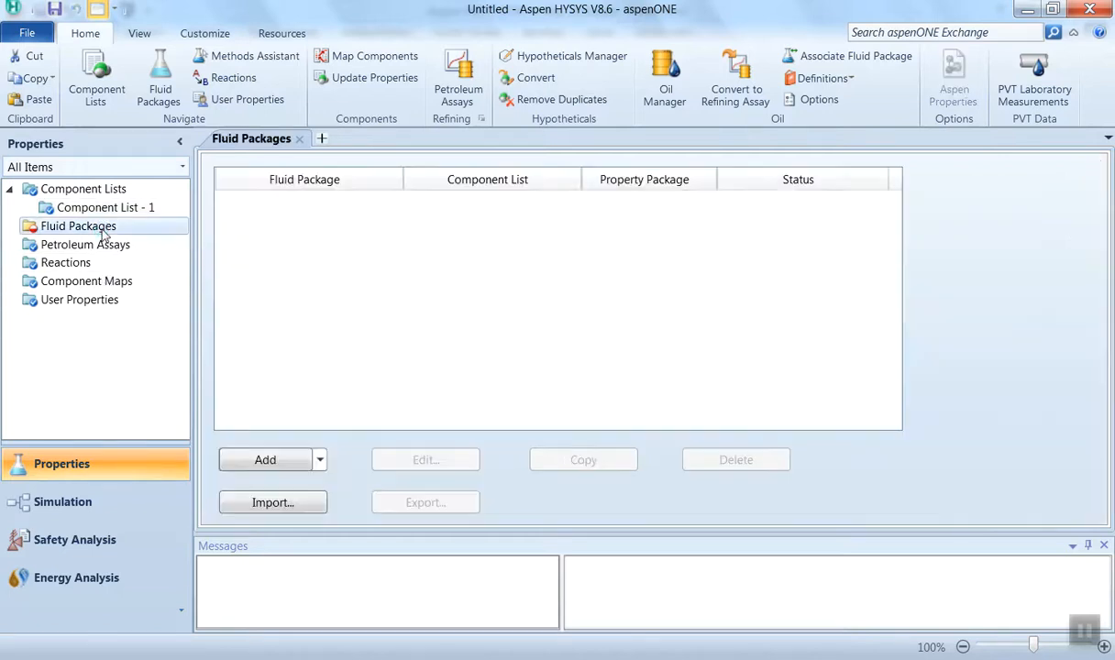
mouse_move(265, 458)
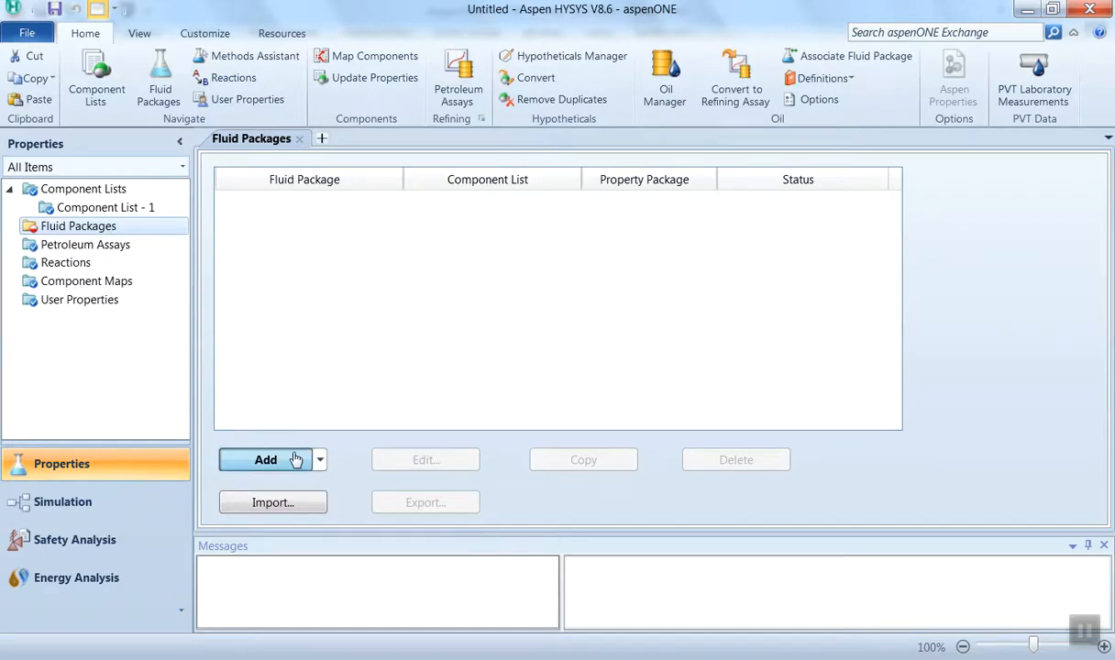
left_click(264, 458)
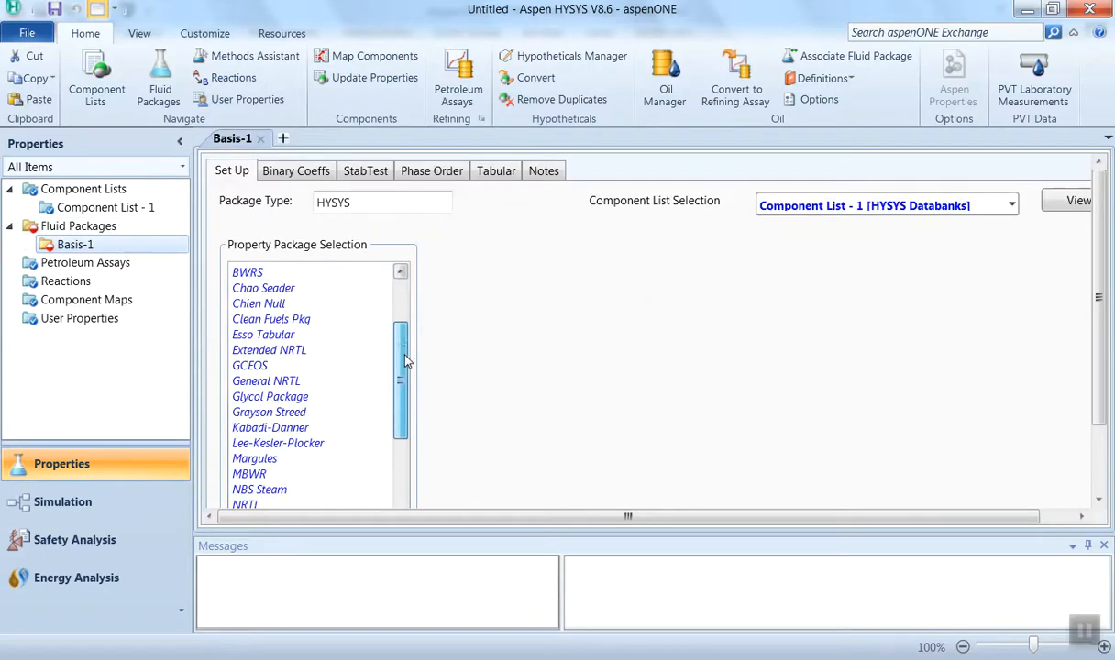
scroll("down", 3)
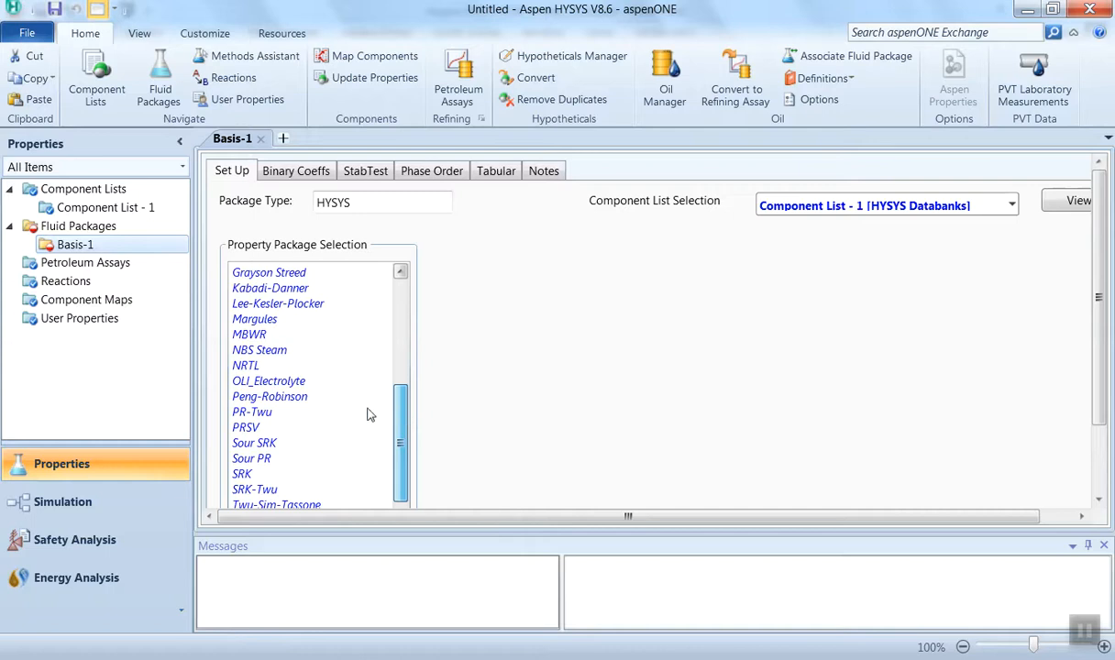
left_click(269, 363)
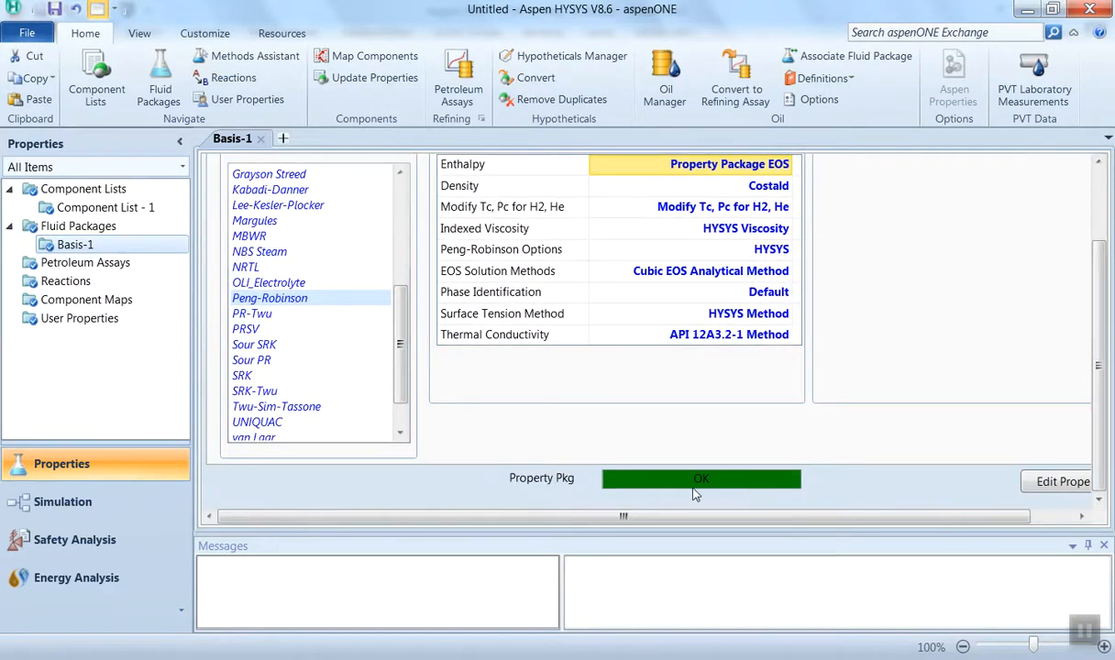
mouse_move(150, 241)
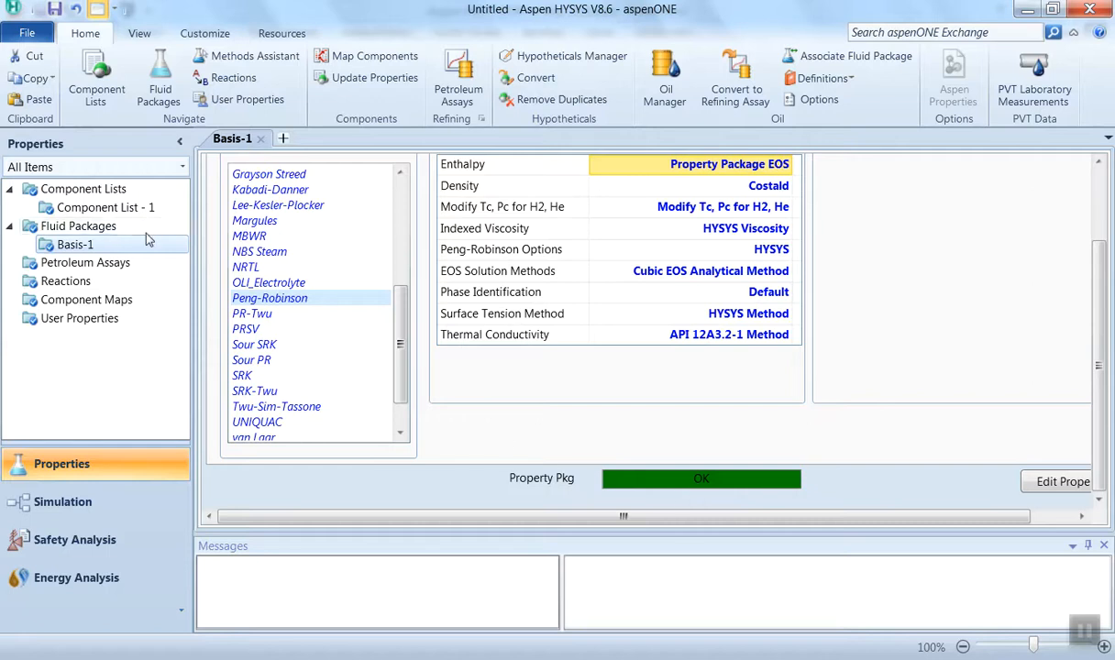
mouse_move(147, 244)
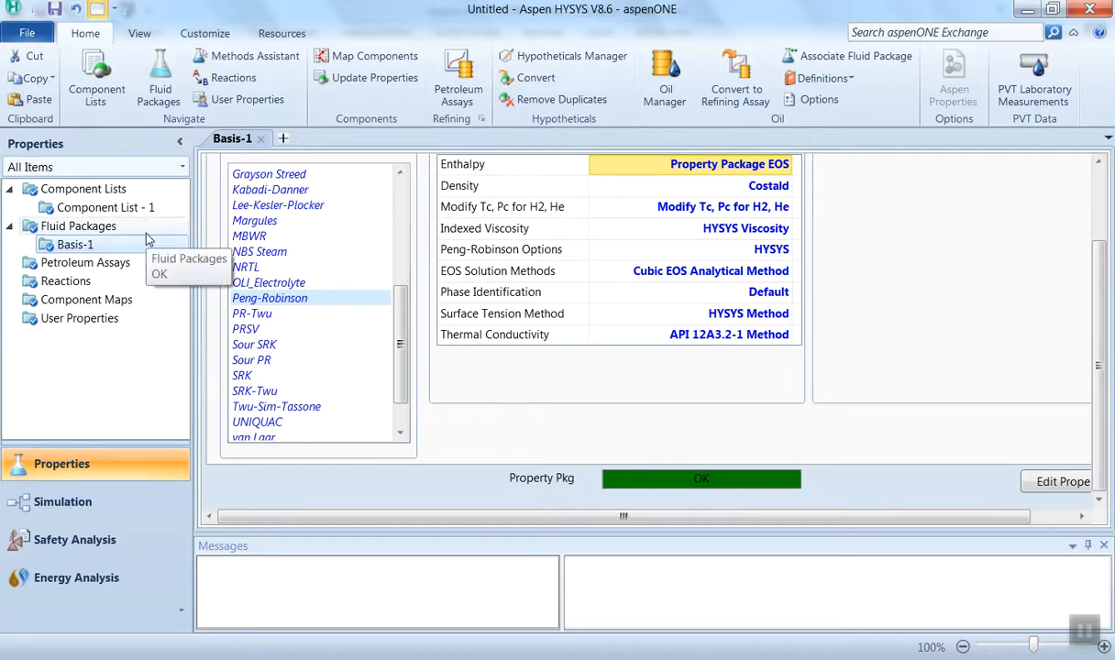
left_click(62, 503)
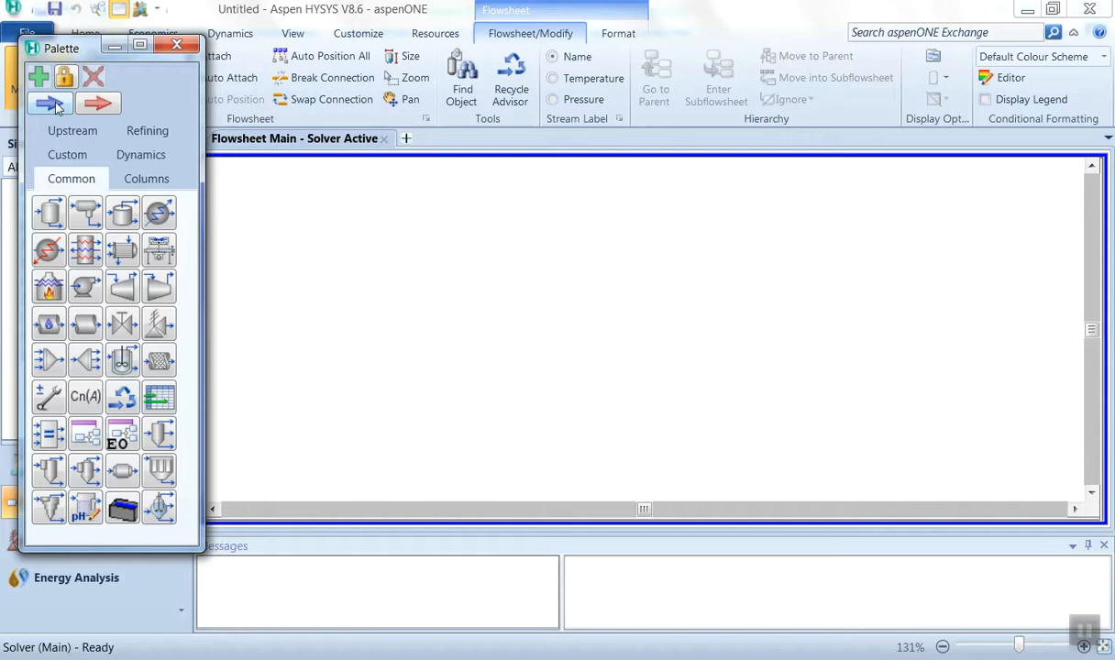
mouse_move(49, 103)
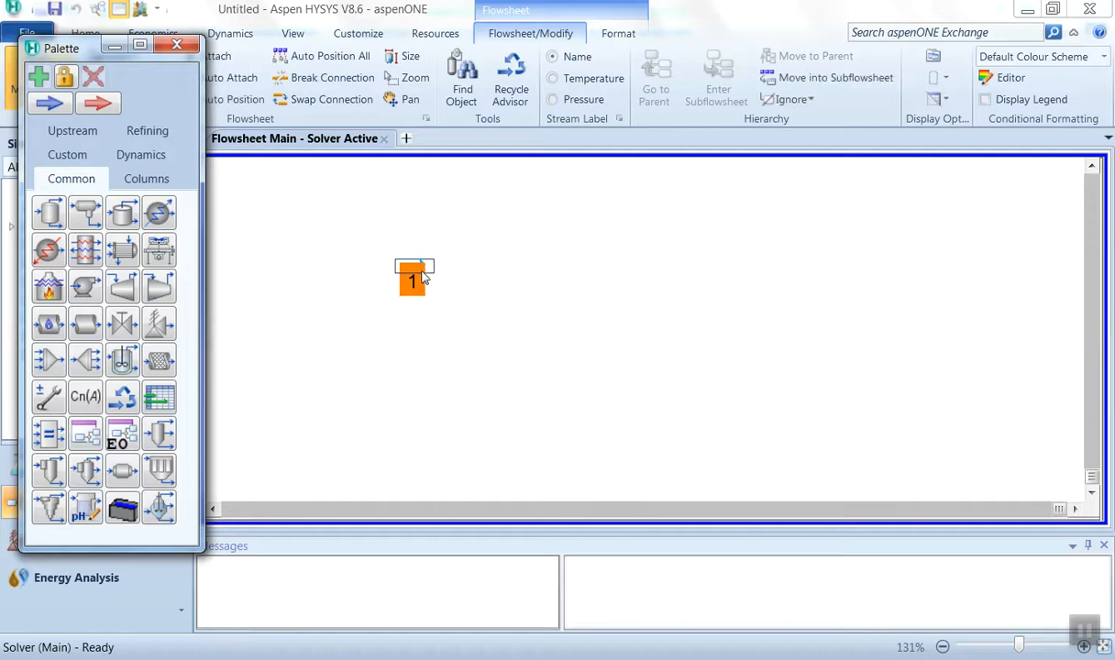
Open the worksheet of material stream 1 on the flowsheet
double_click(415, 279)
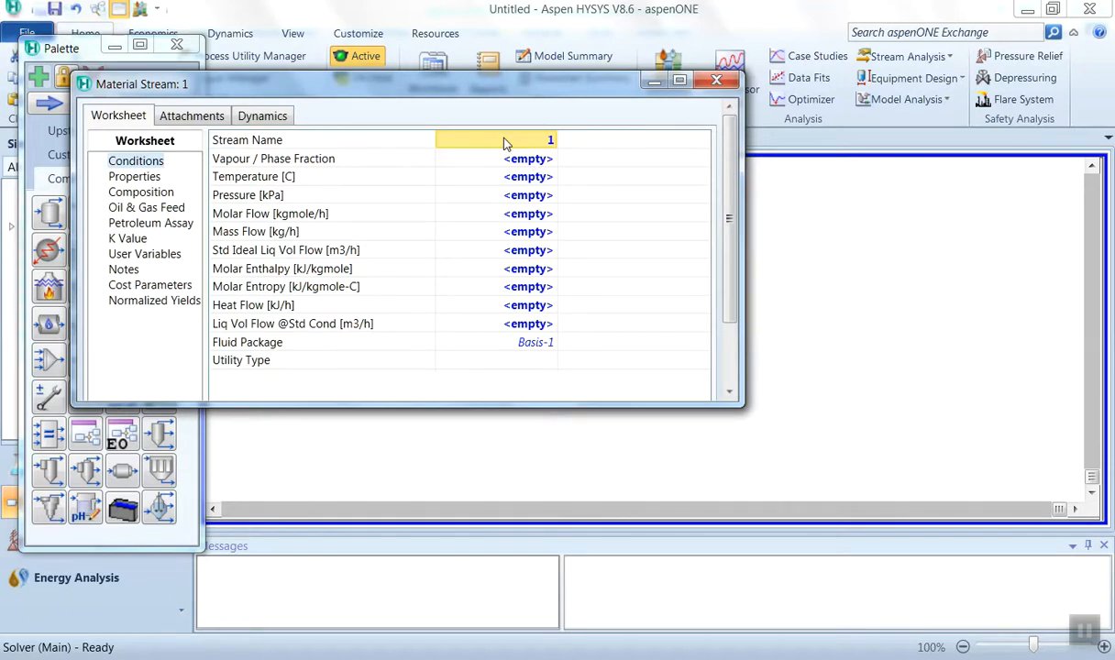
Rename the stream Natural Gas and set its temperature to 150 °C
type("Natur")
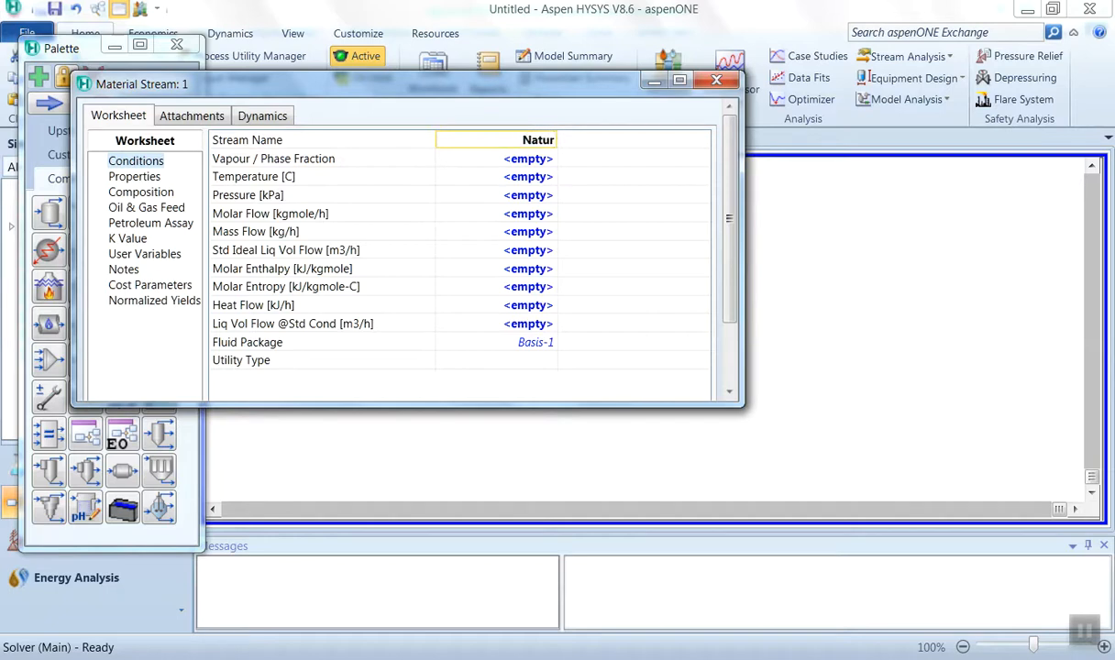
type("Natural Gas")
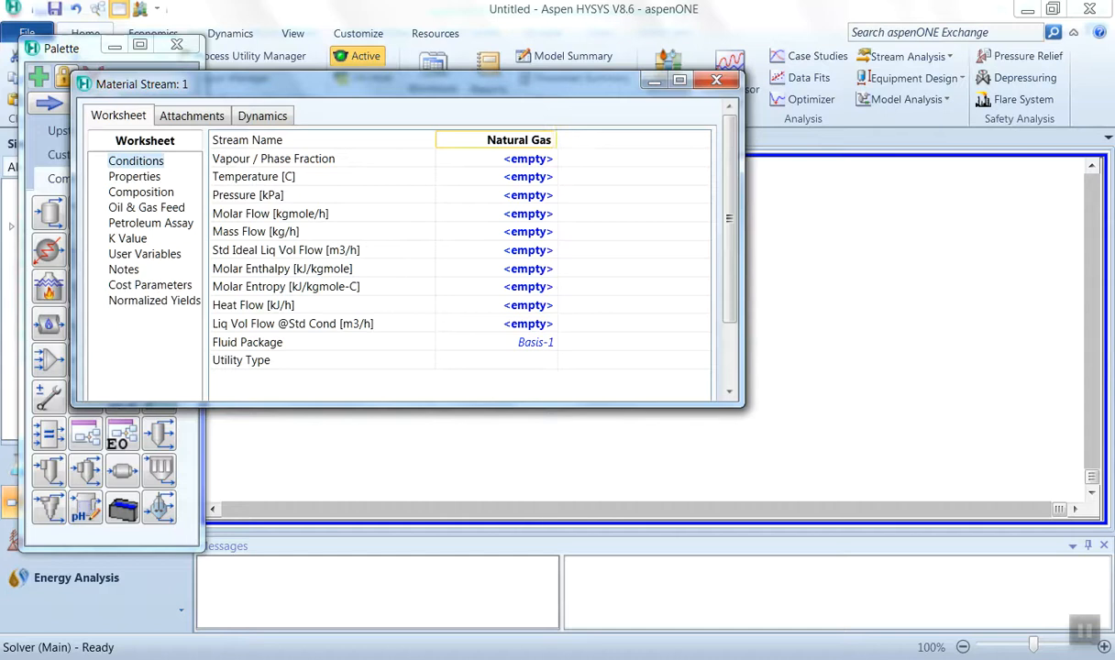
left_click(528, 176)
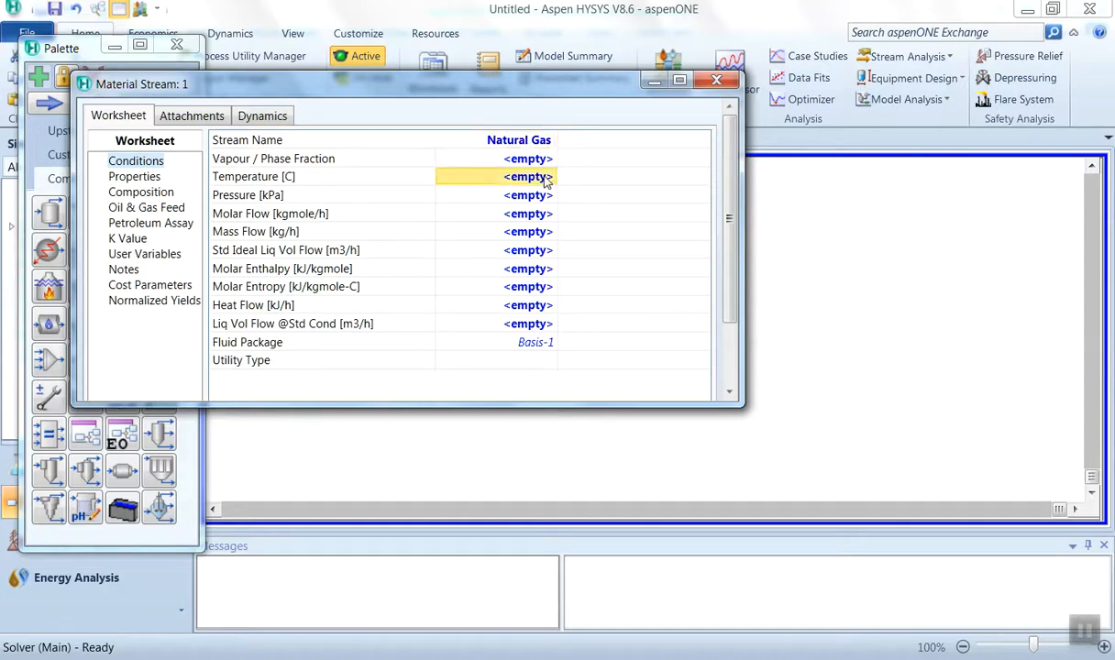
type("150.0")
left_click(497, 195)
type("2")
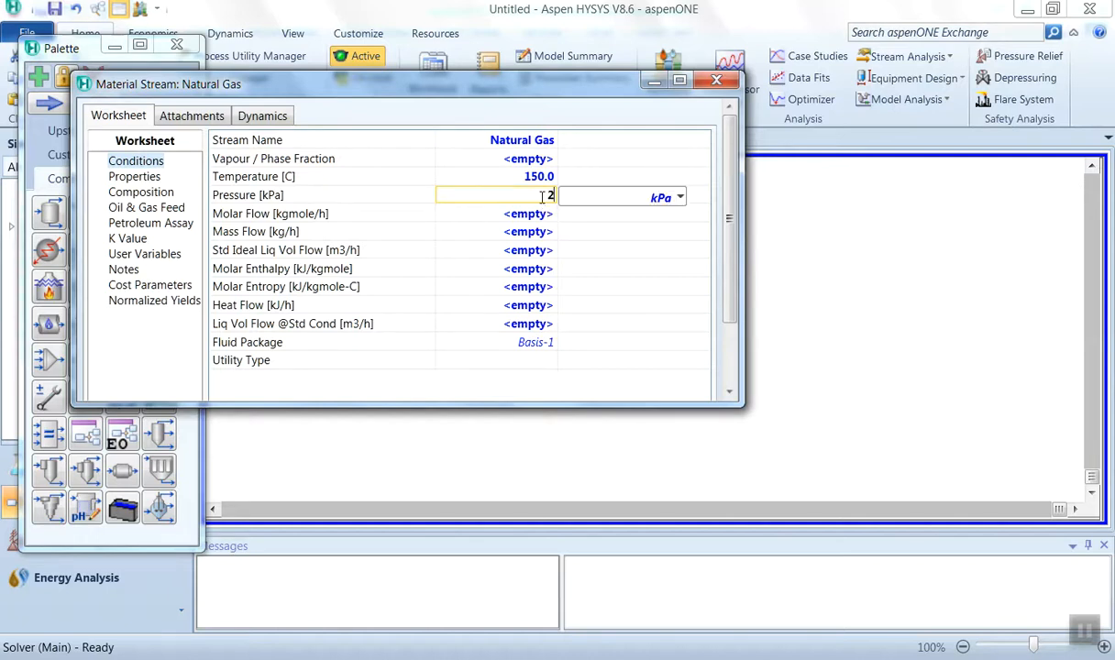
Set the stream pressure to 200 kPa and molar flow to 150 kgmole/h
left_click(679, 196)
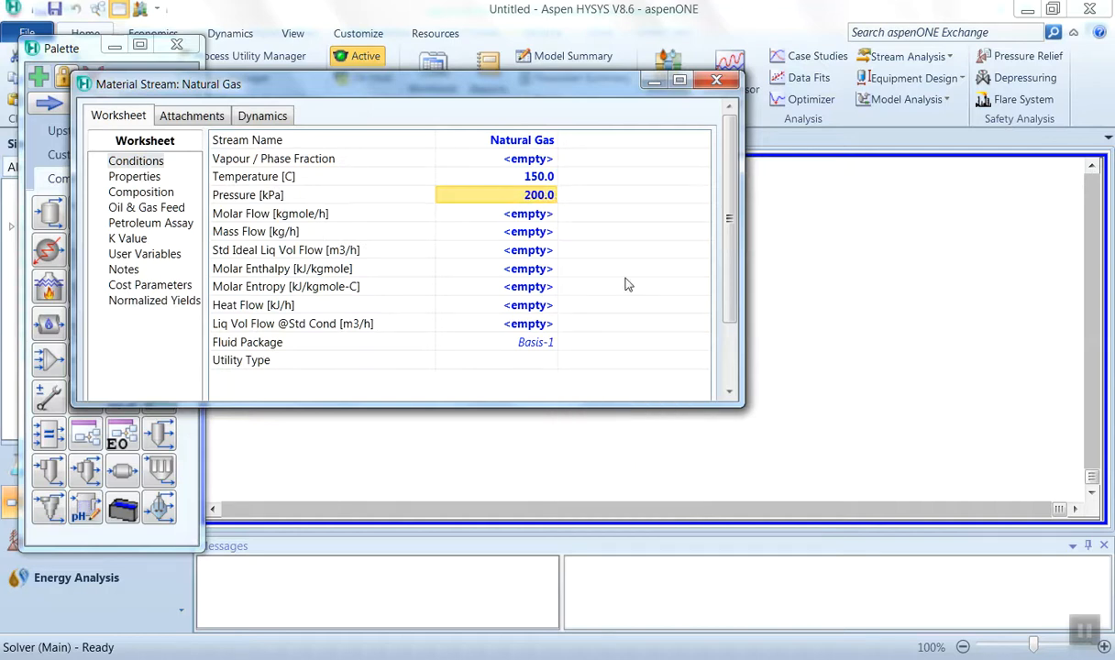
mouse_move(554, 282)
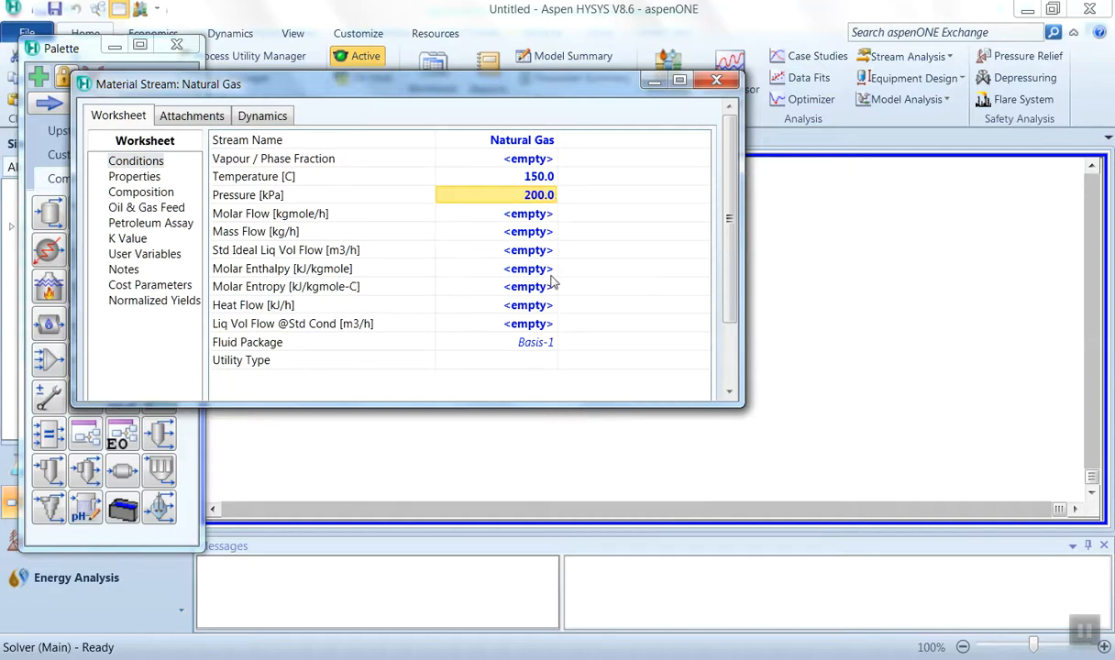
left_click(528, 213)
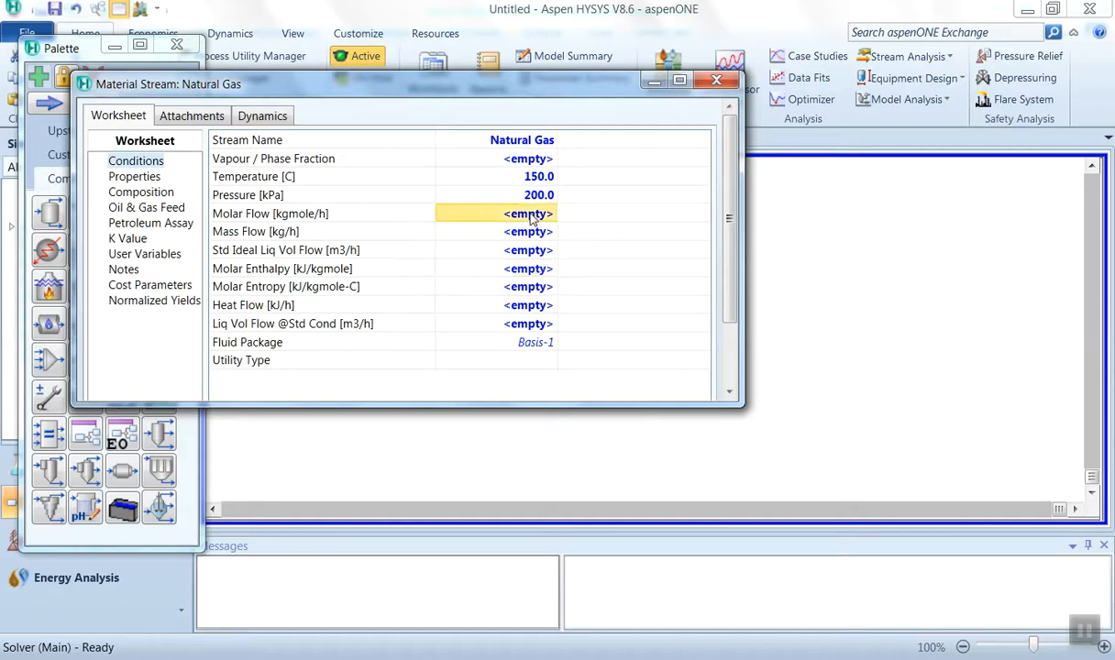
type("150.0")
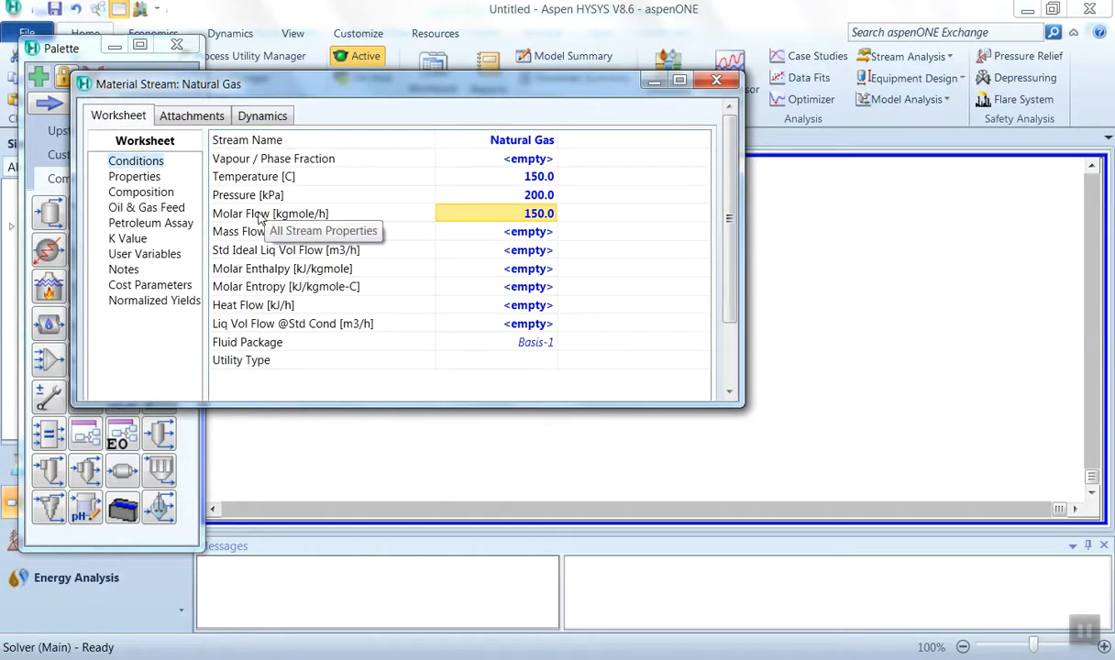
left_click(141, 192)
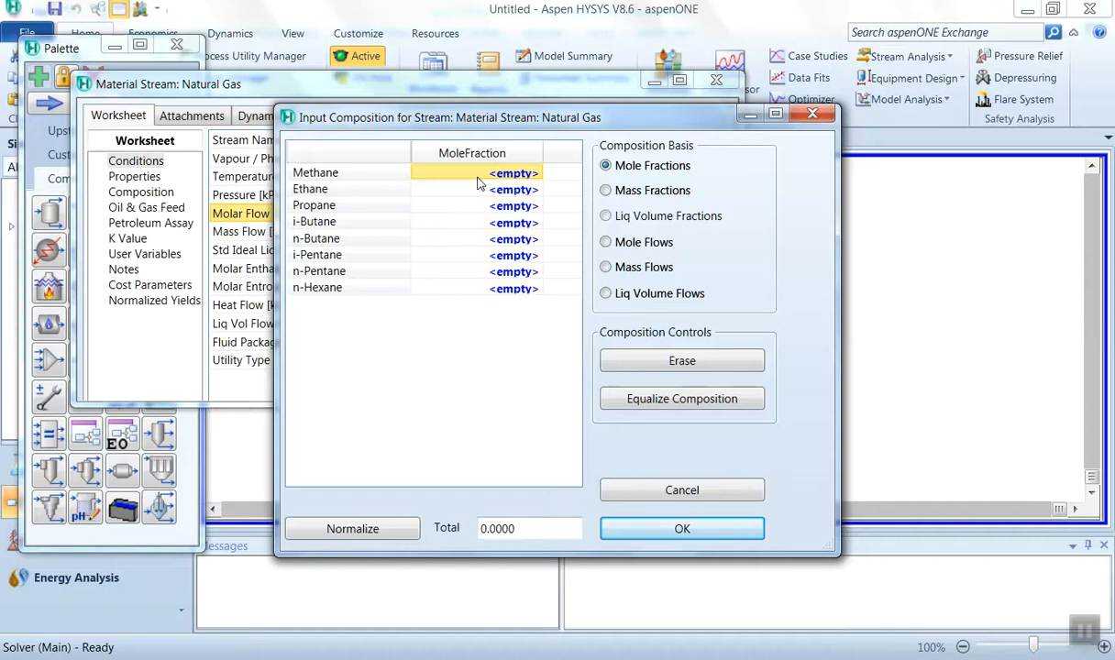
Enter mole fractions 0.31, 0.15, 0.08, 0.11, 0.11, 0.07, 0.07, 0.1 for methane through n-hexane and accept
type("0.310")
left_click(477, 189)
type("0.150")
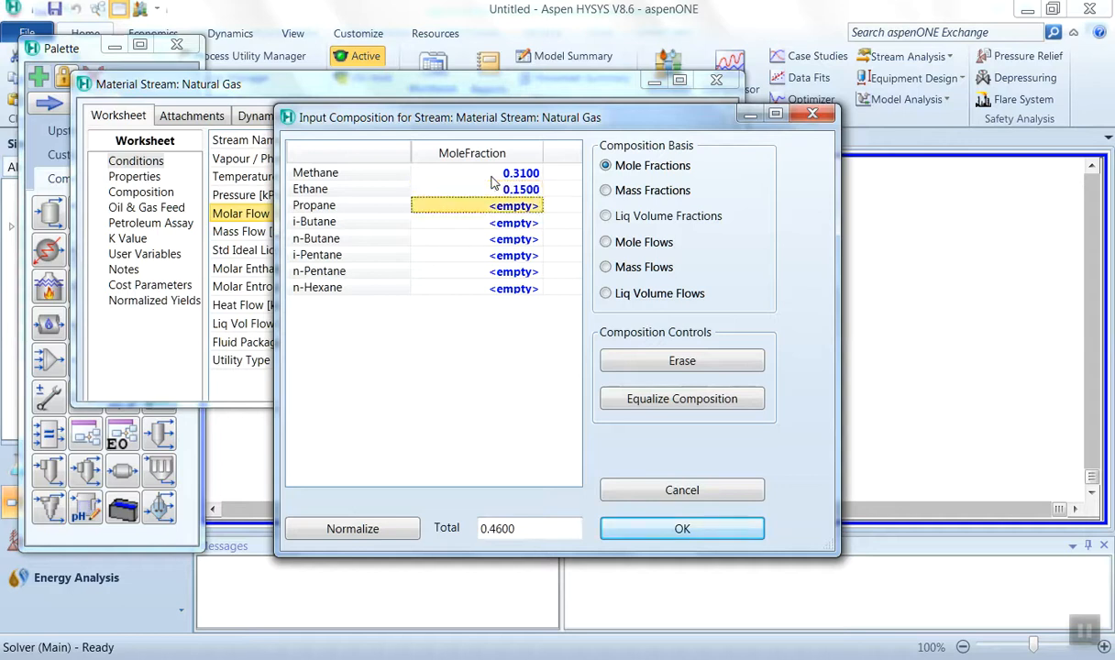
type("0.080")
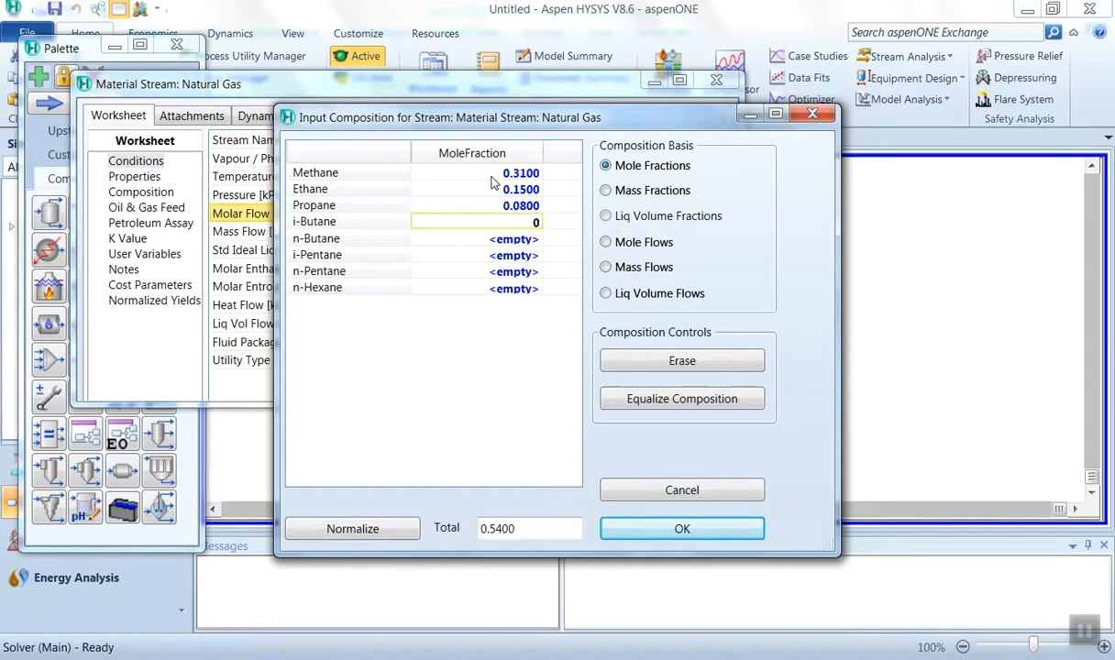
type("0.1100")
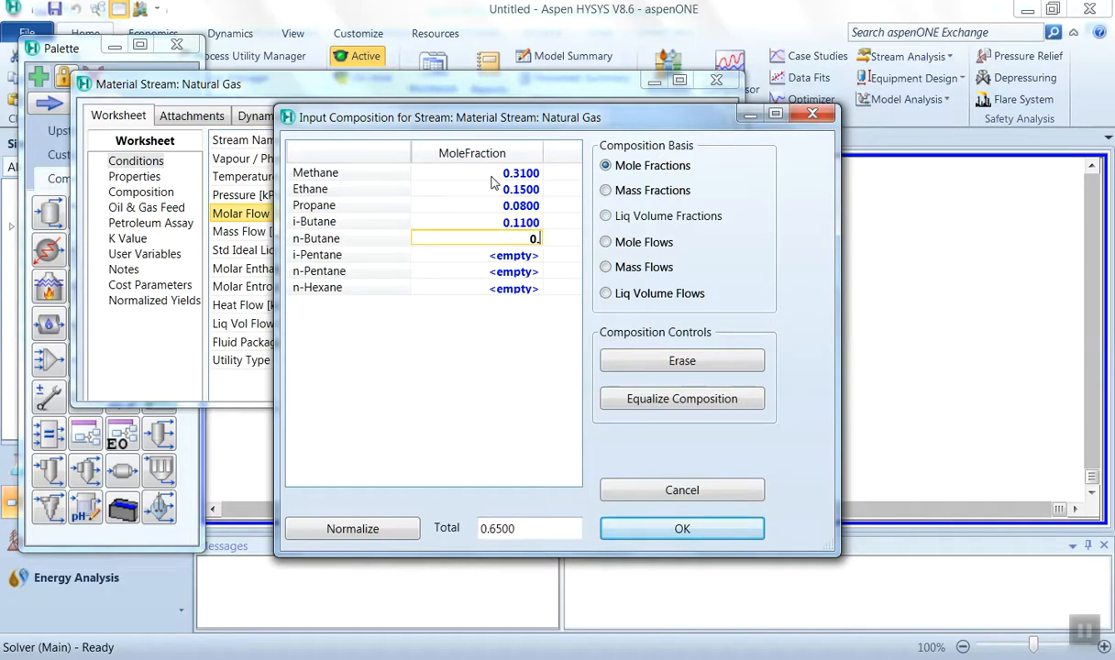
type("0.1100")
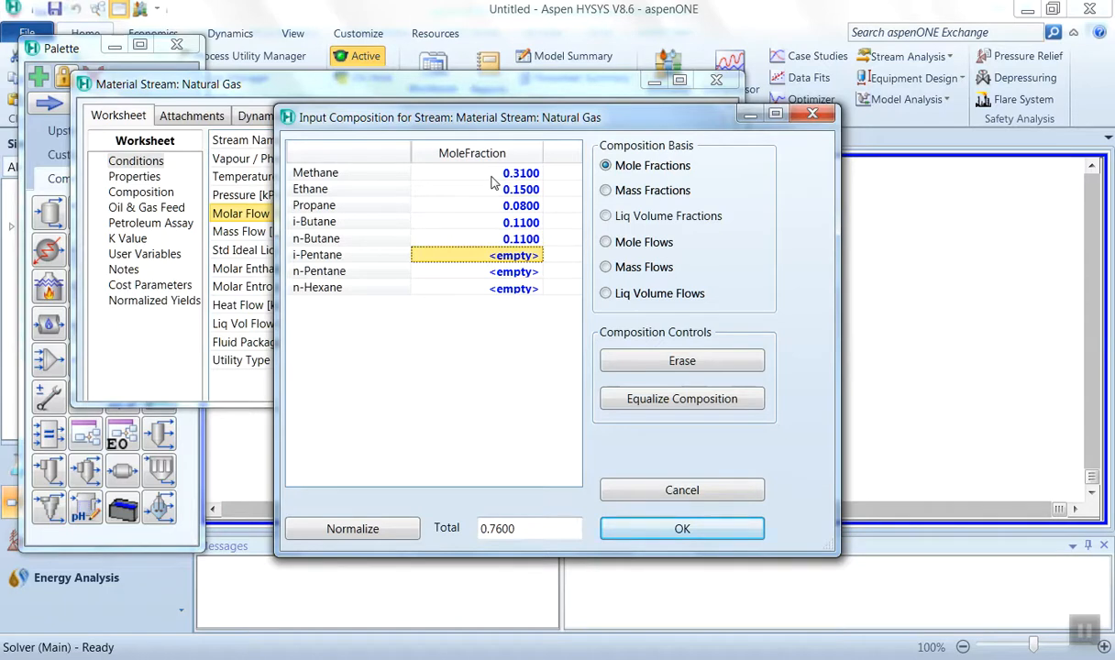
type("0.07")
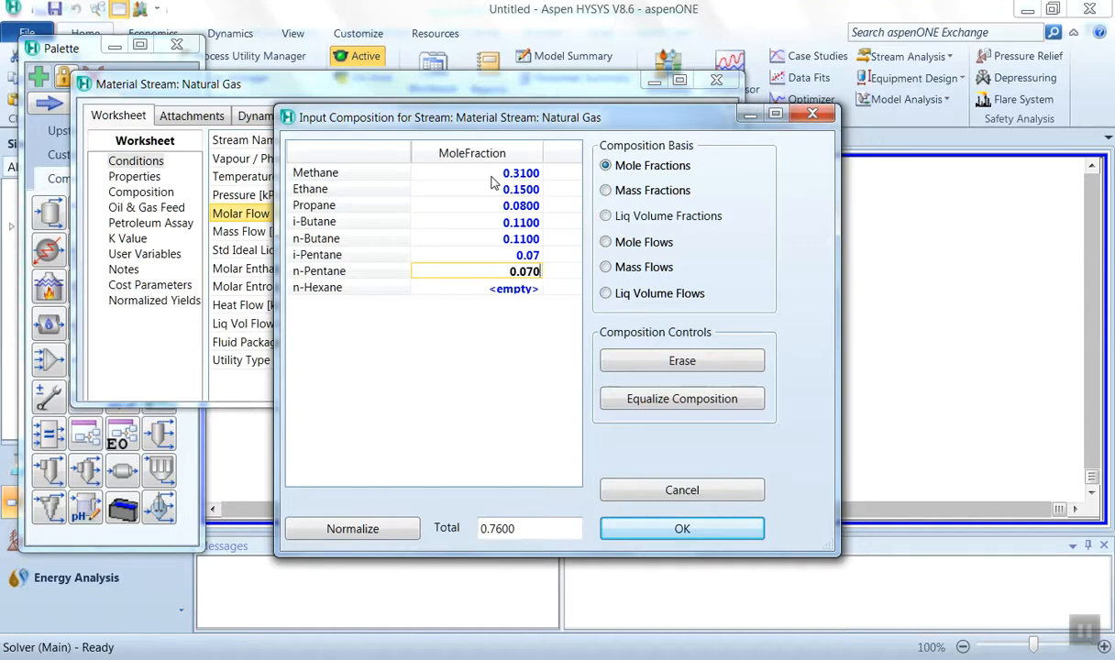
type("0.1")
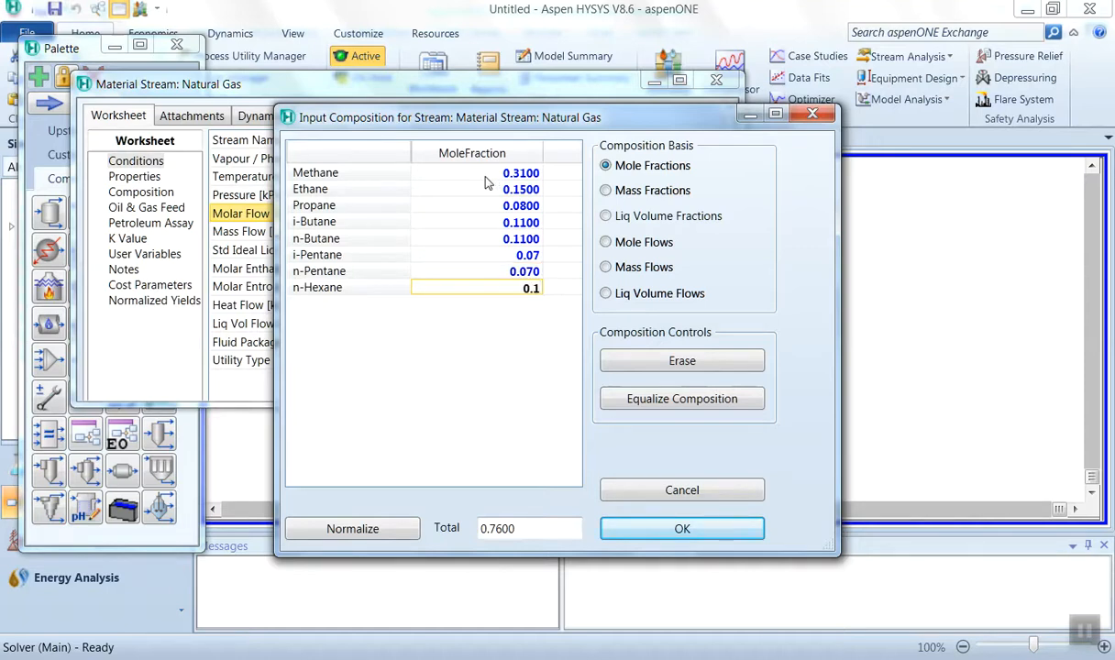
left_click(352, 528)
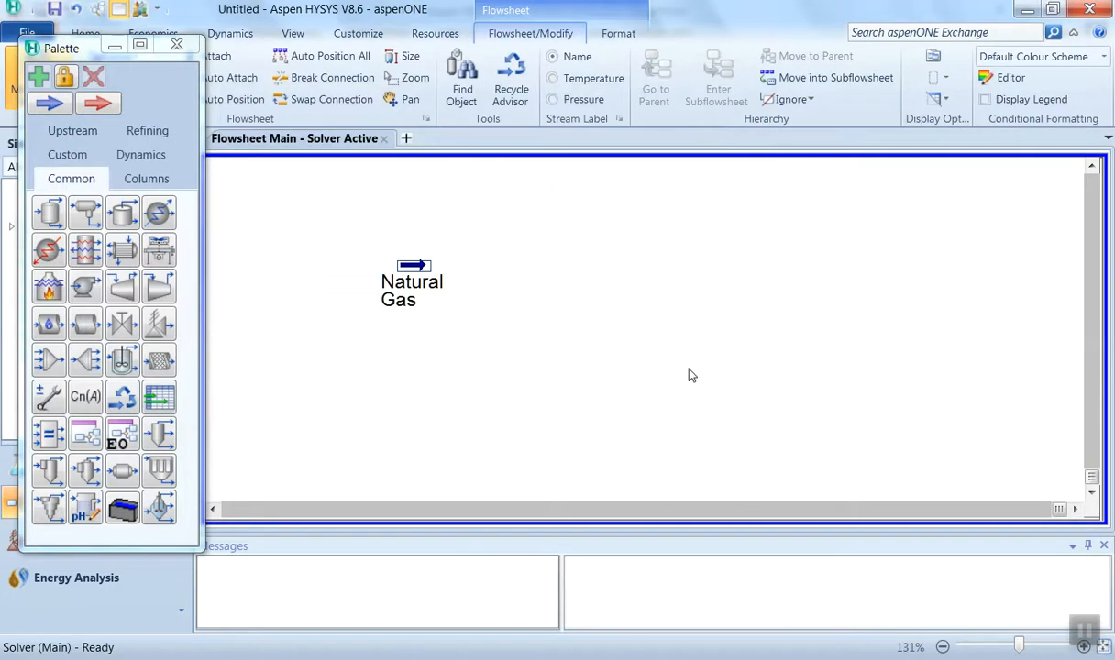
mouse_move(531, 305)
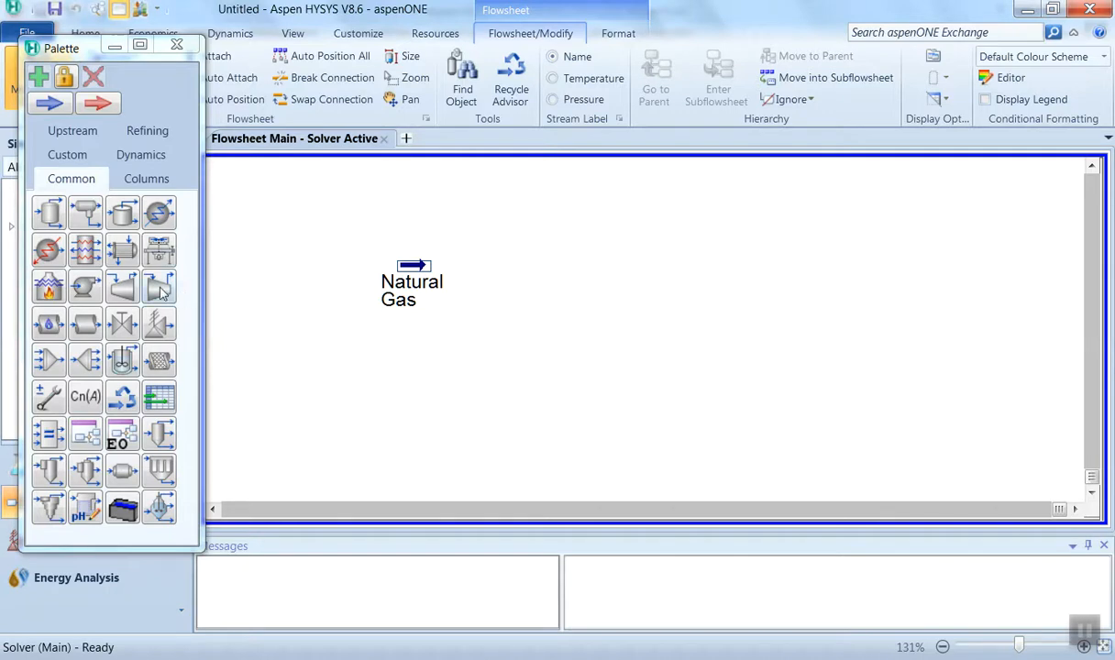
mouse_move(159, 286)
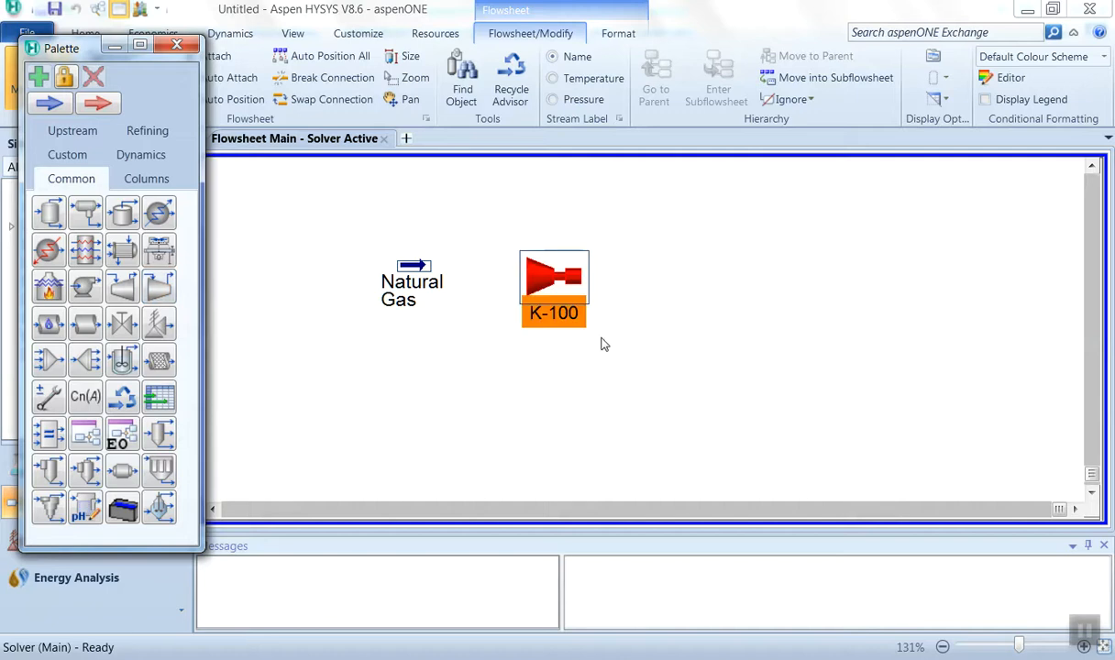
mouse_move(532, 341)
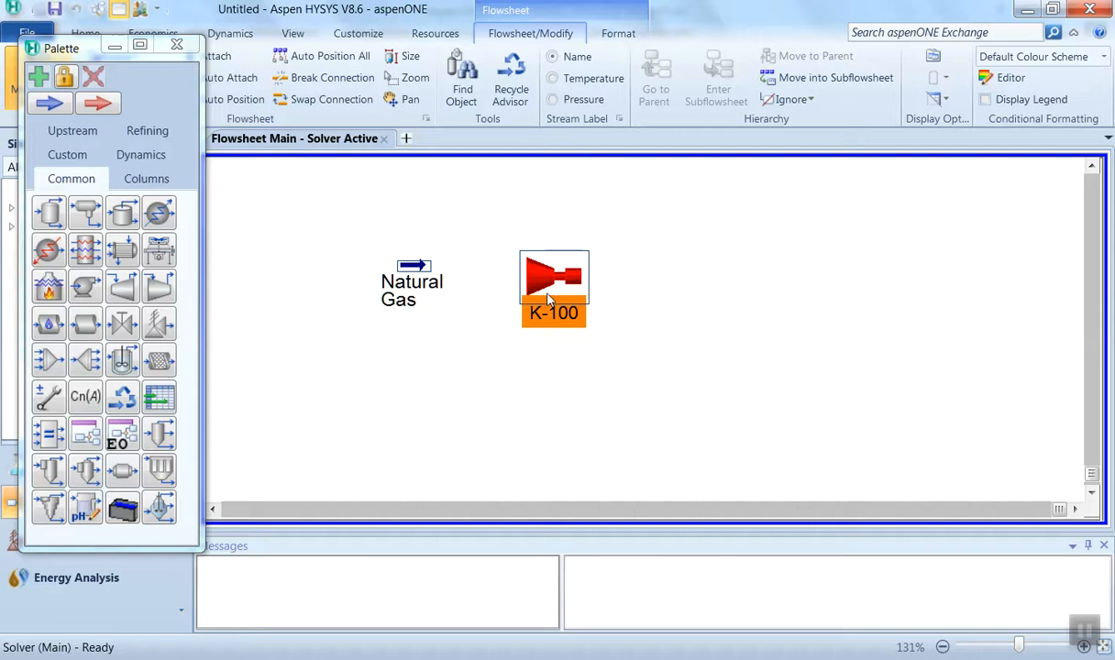
Rename K-100 to Compressor and connect Natural Gas as its inlet
double_click(554, 275)
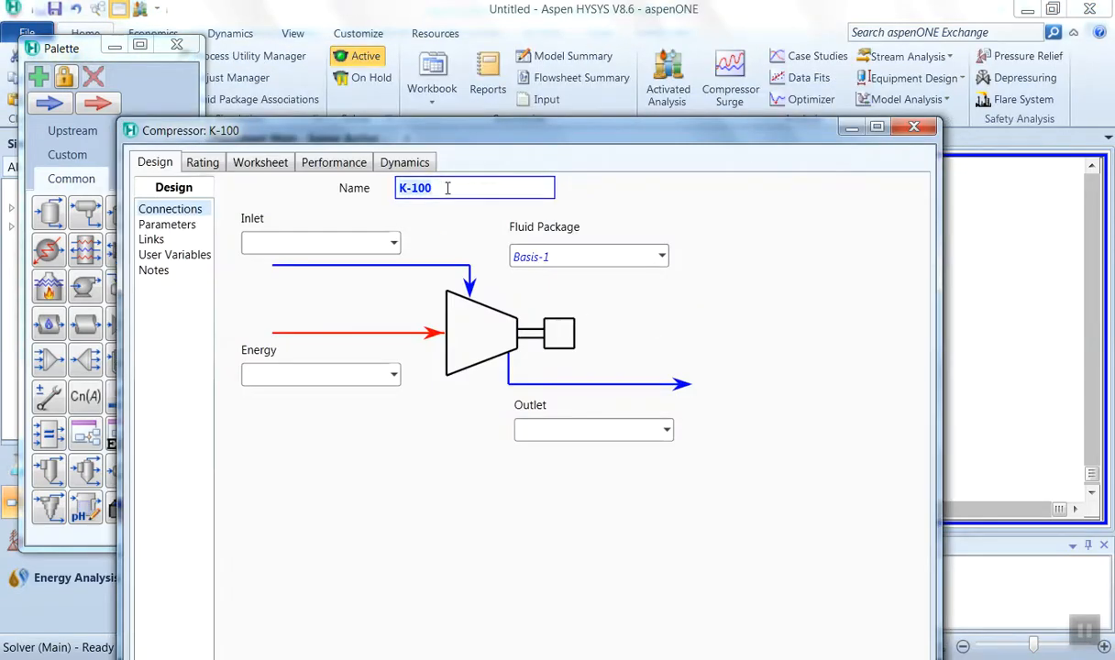
type("Compre")
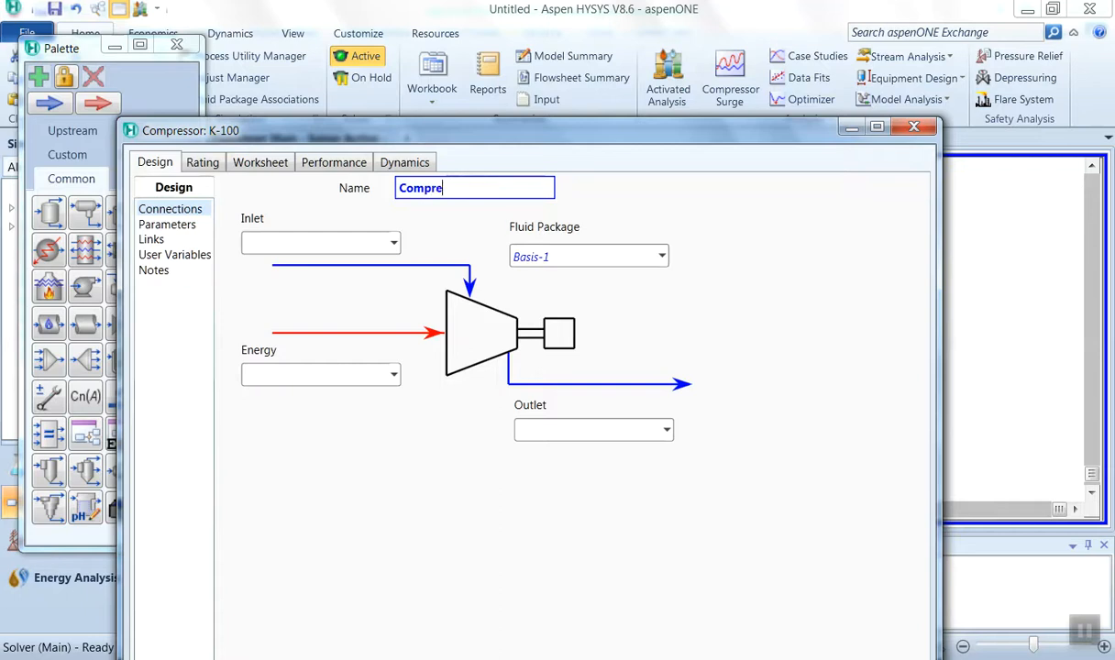
type("ssor")
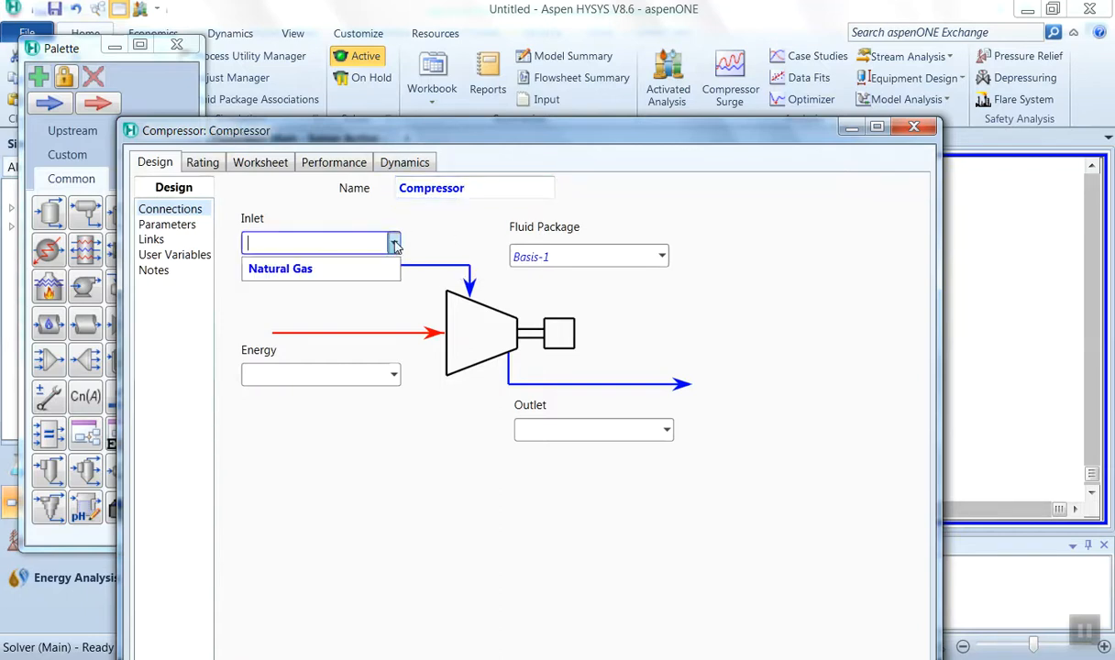
left_click(278, 268)
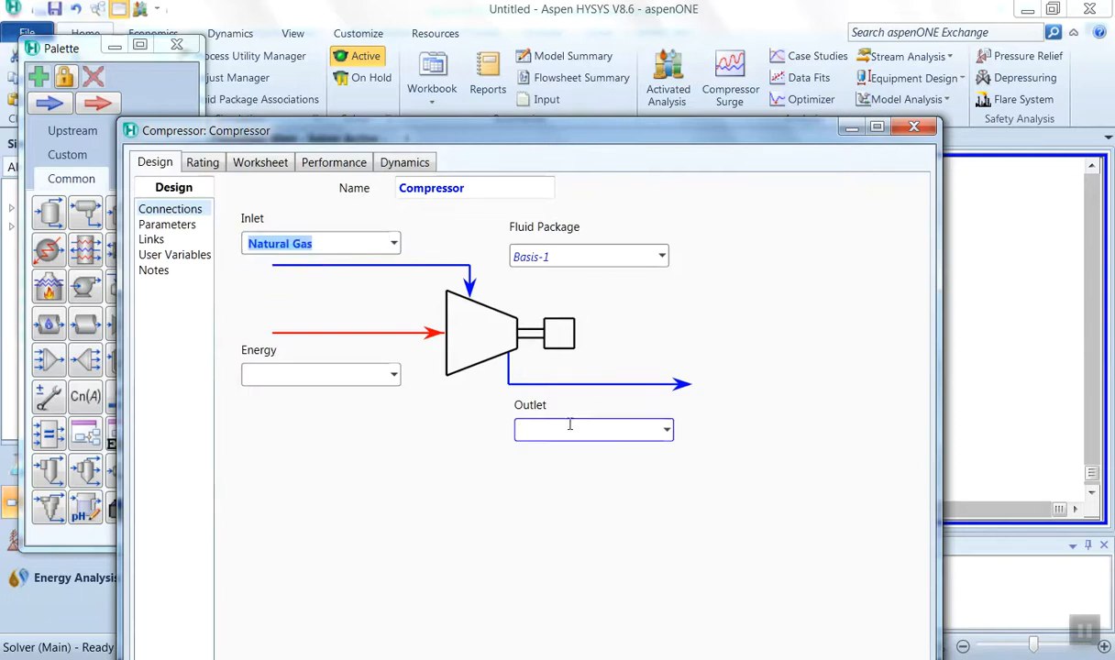
Name the compressor outlet Comp Out and its energy stream Q Comp
type("c")
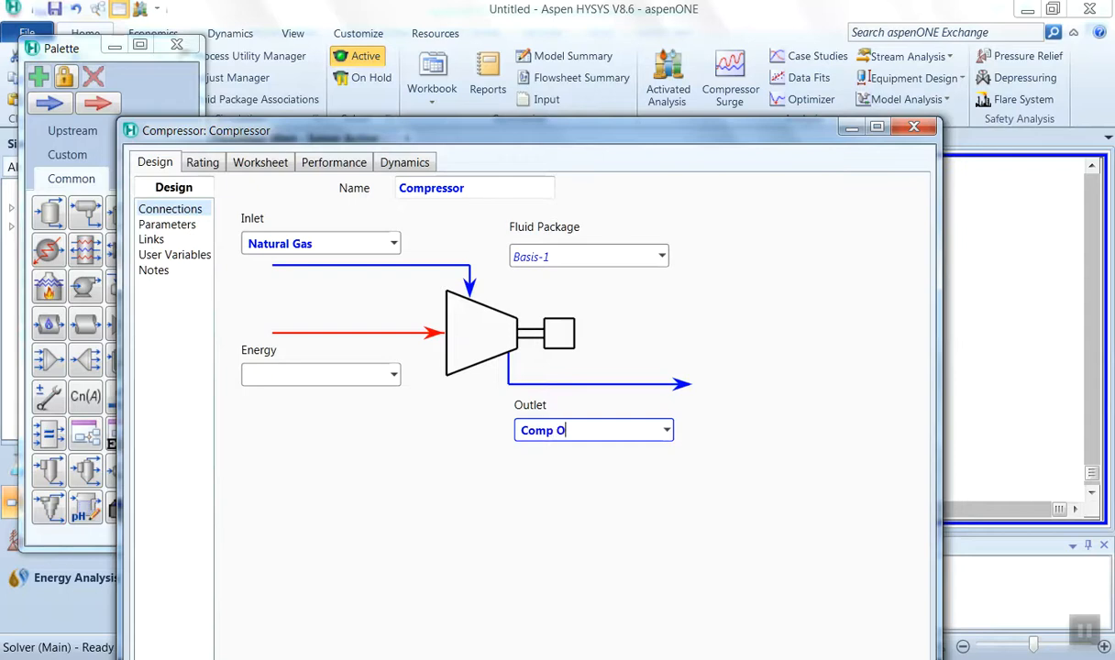
type("ut")
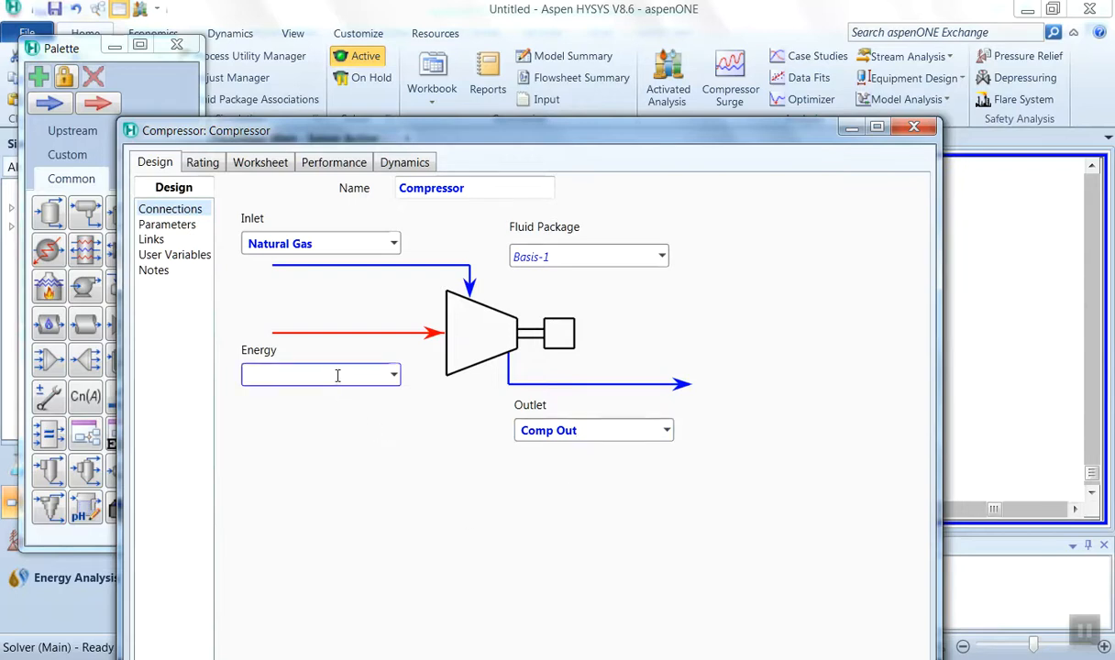
type("Q Ene")
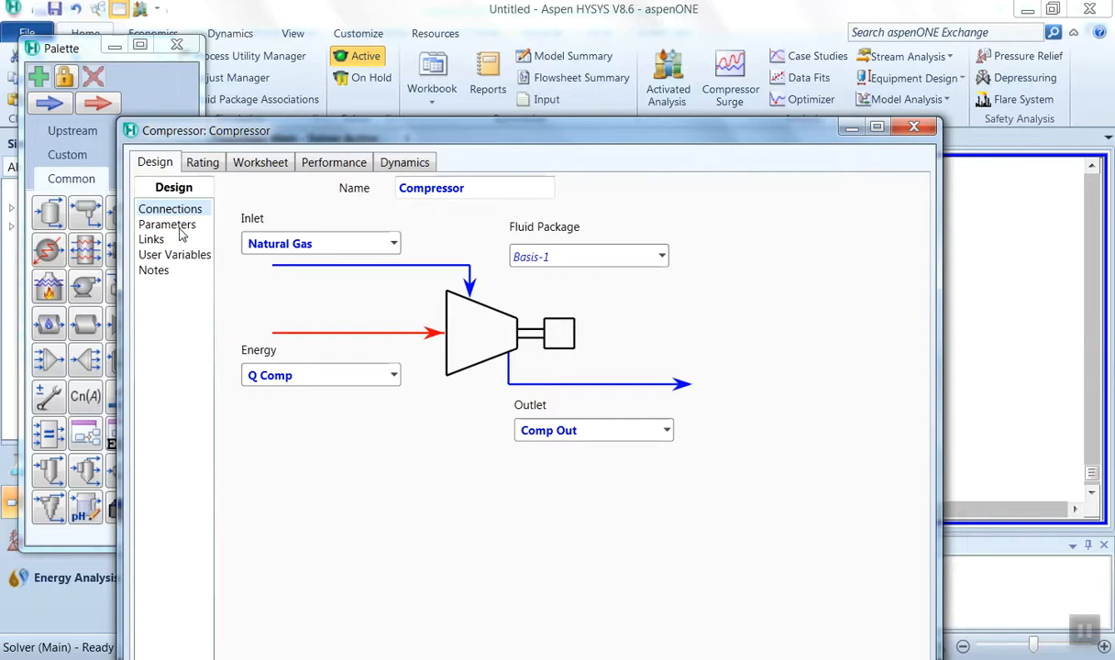
Show the compressor's Parameters page with adiabatic efficiency at its default
left_click(166, 224)
type("20.000")
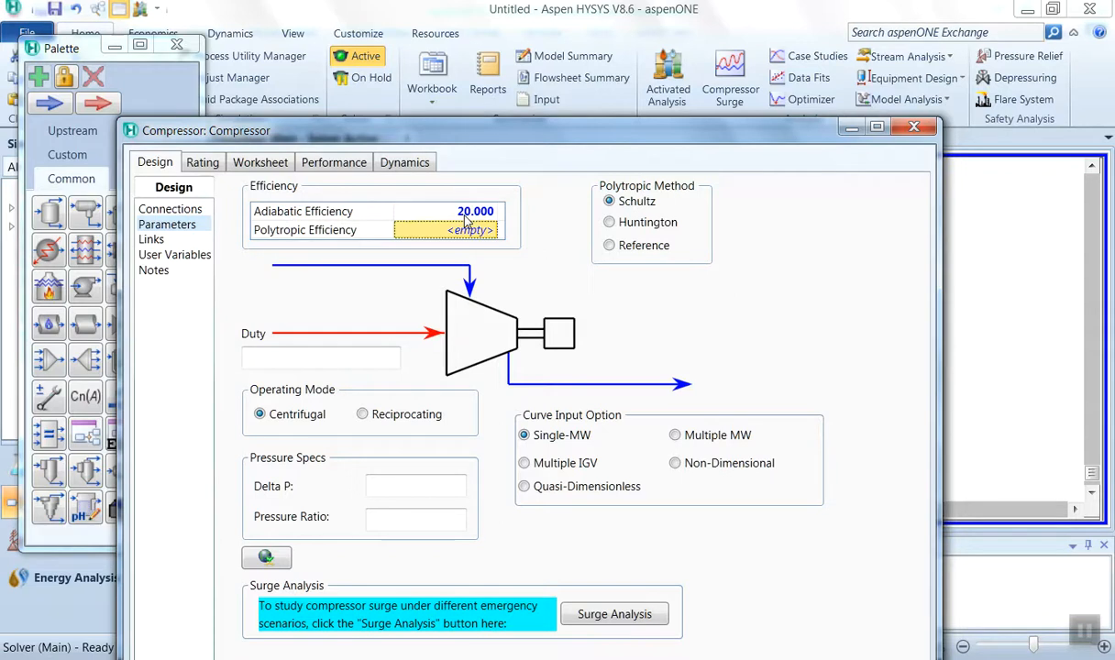
Set the Comp Out pressure to 600 kPa on the worksheet so the compressor solves
left_click(261, 161)
type("6")
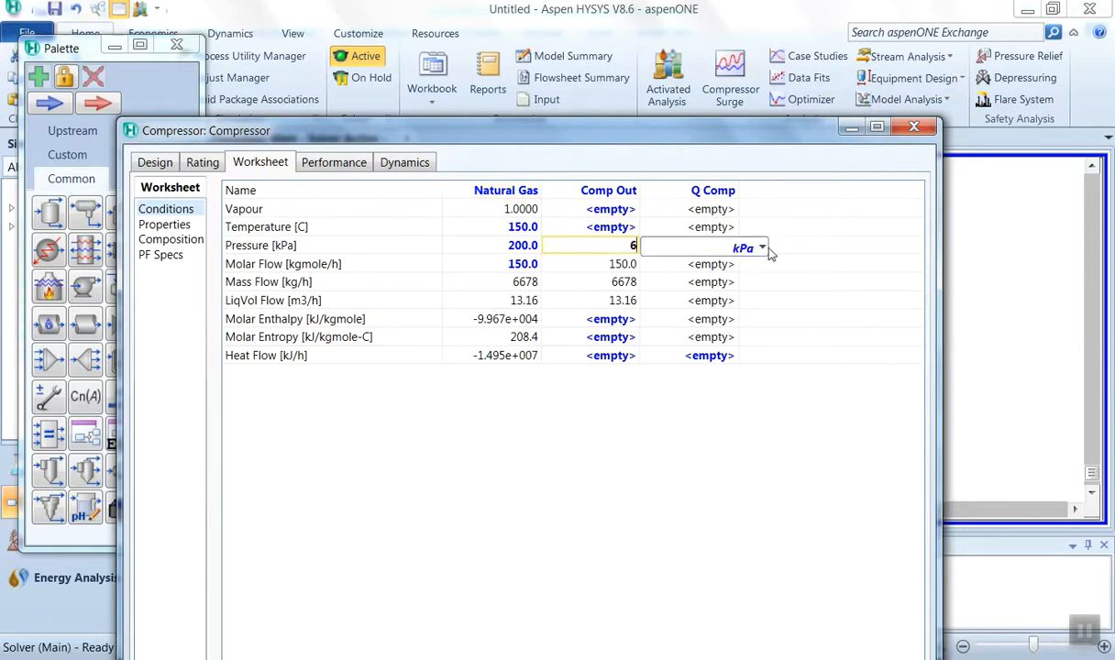
left_click(763, 247)
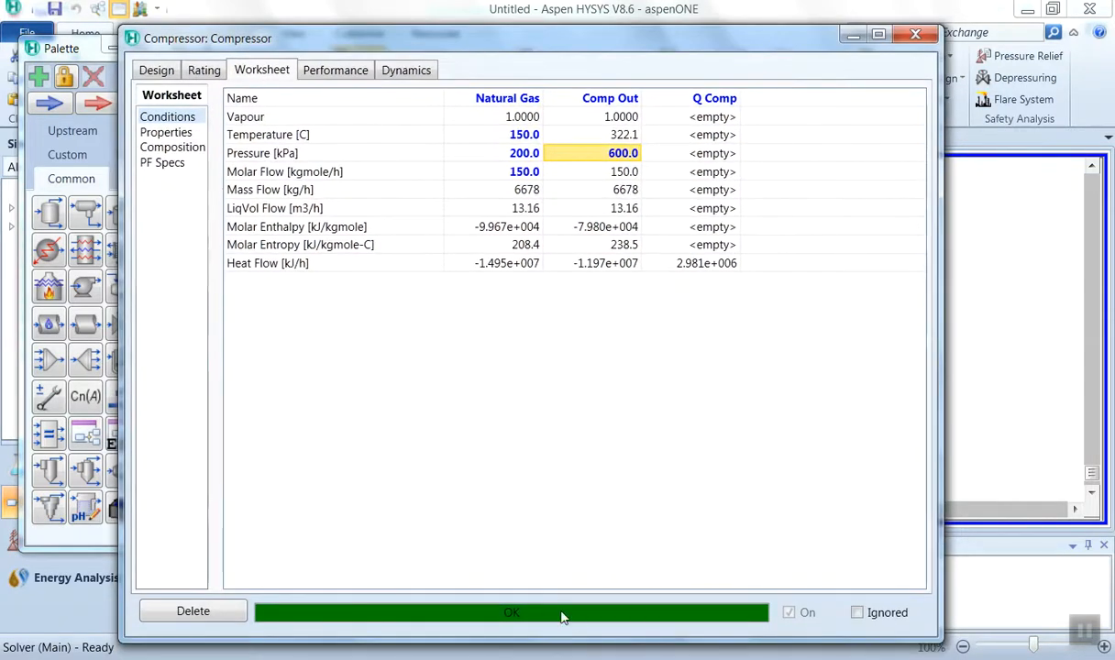
mouse_move(161, 246)
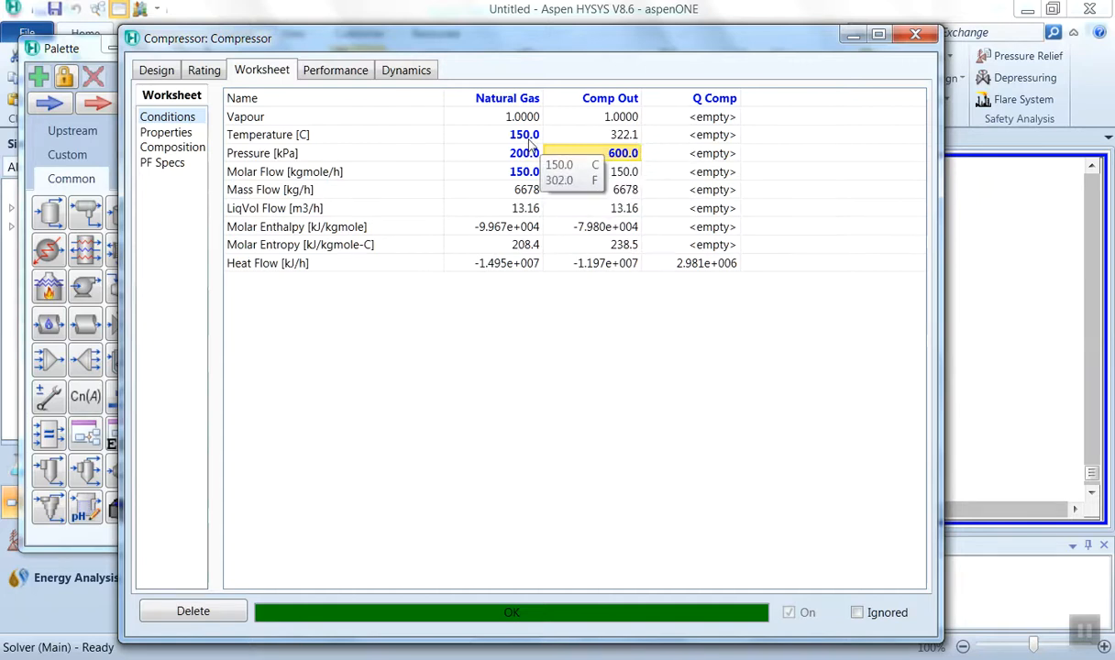
Show the compressor's design parameters: 828.06 kW duty and pressure ratio 3
left_click(156, 70)
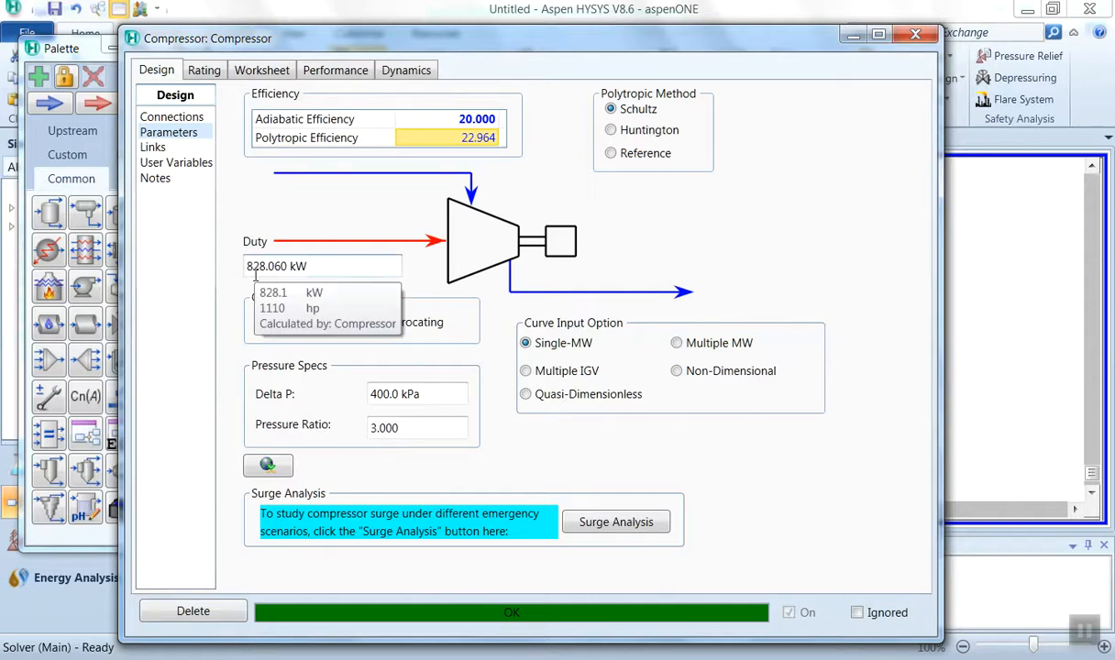
mouse_move(415, 287)
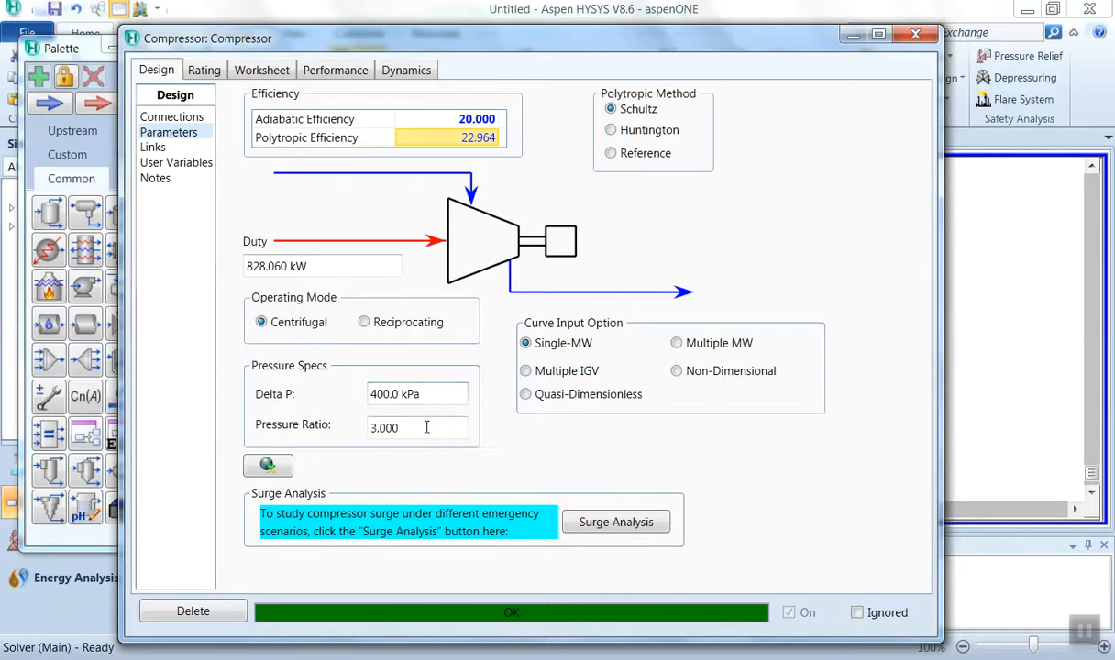
mouse_move(419, 427)
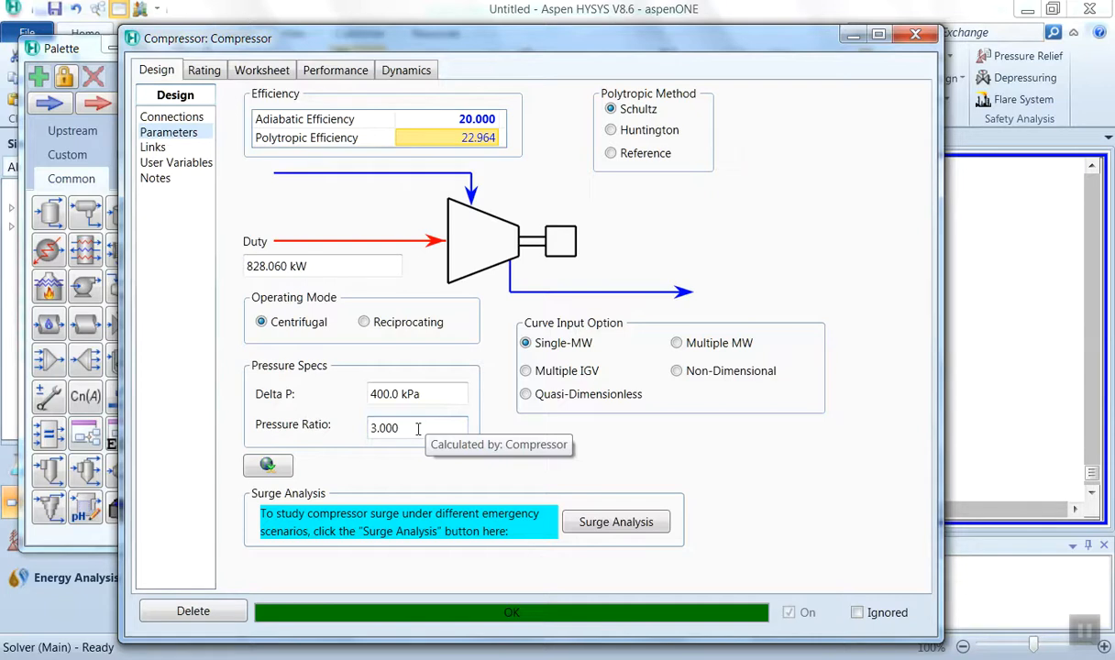
mouse_move(393, 319)
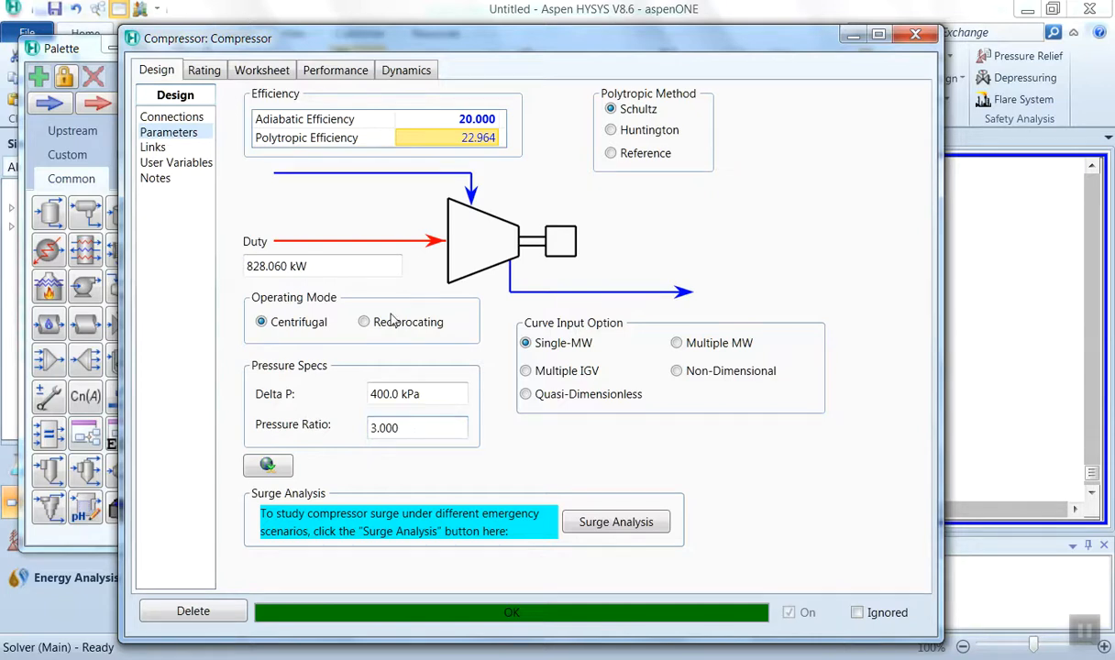
Review the compressor's performance results and rotor power, close it, and auto-position the flowsheet
left_click(333, 69)
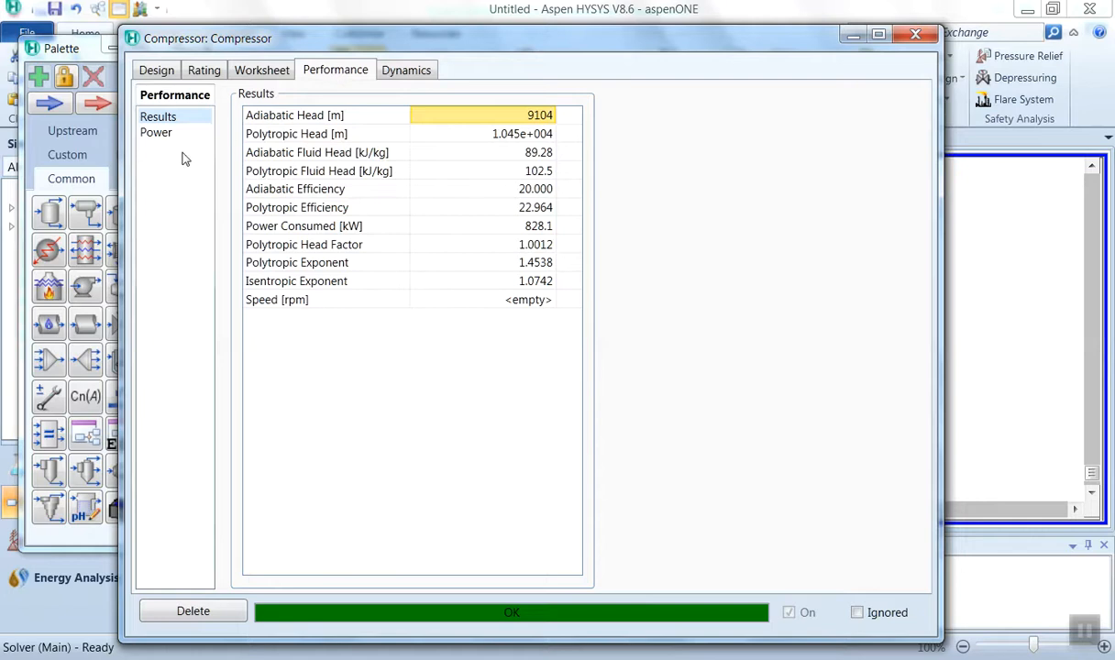
mouse_move(156, 132)
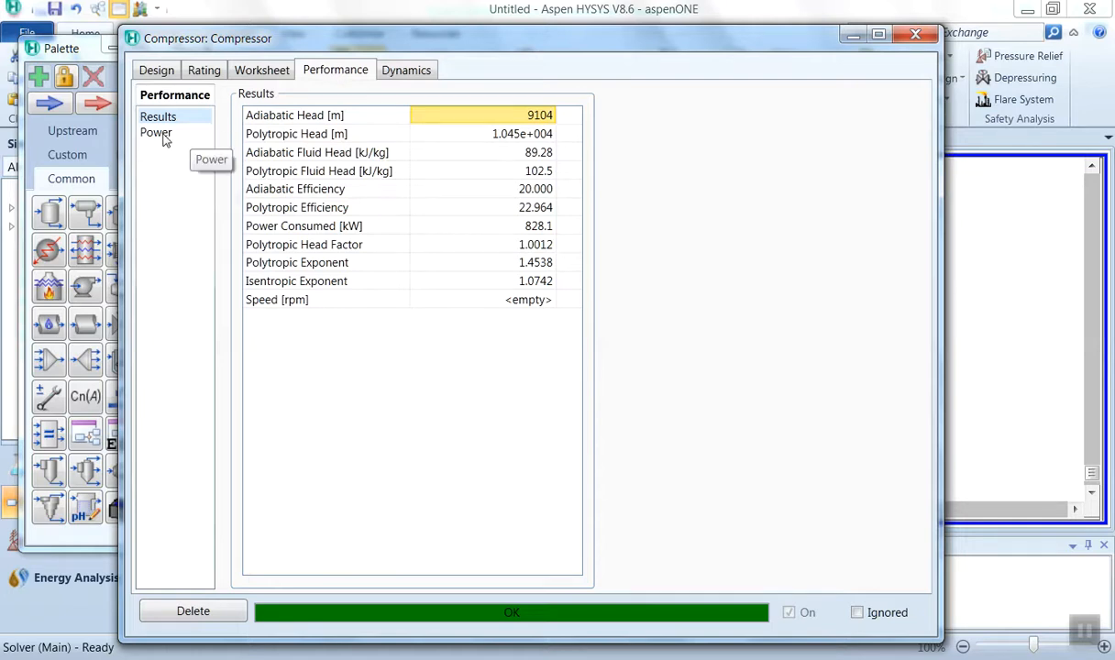
left_click(156, 132)
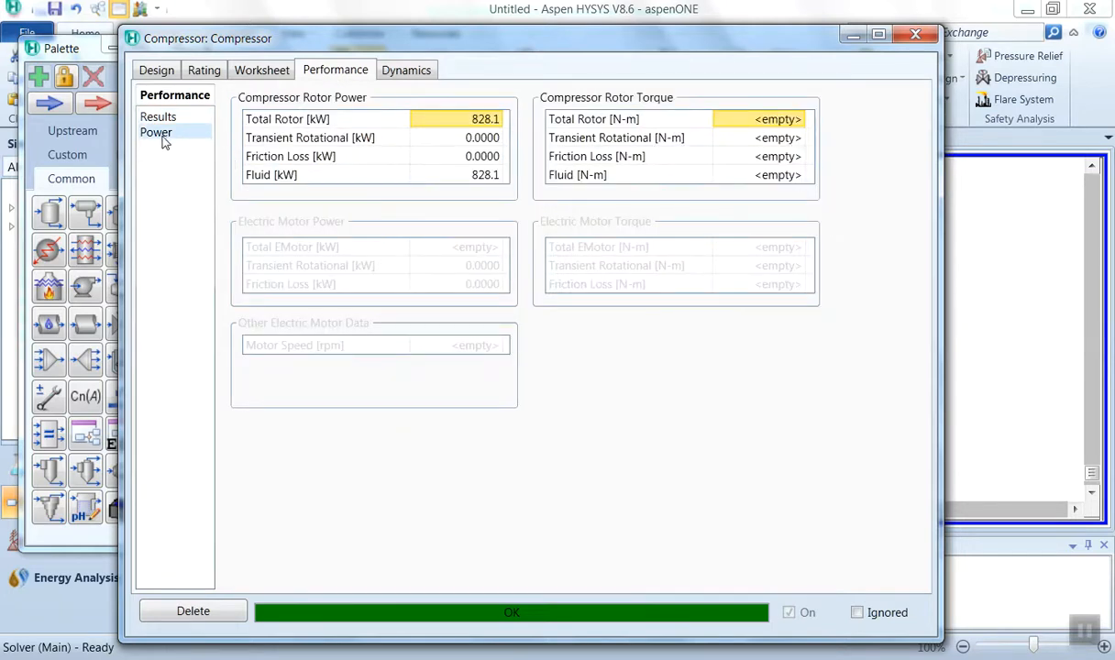
mouse_move(345, 110)
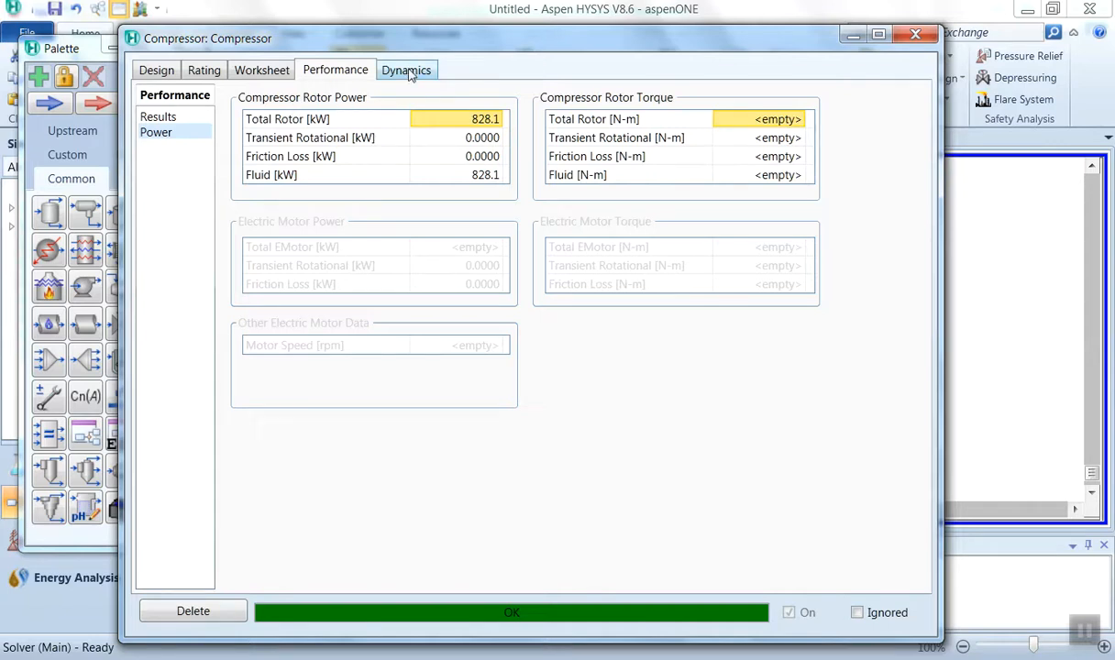
left_click(406, 70)
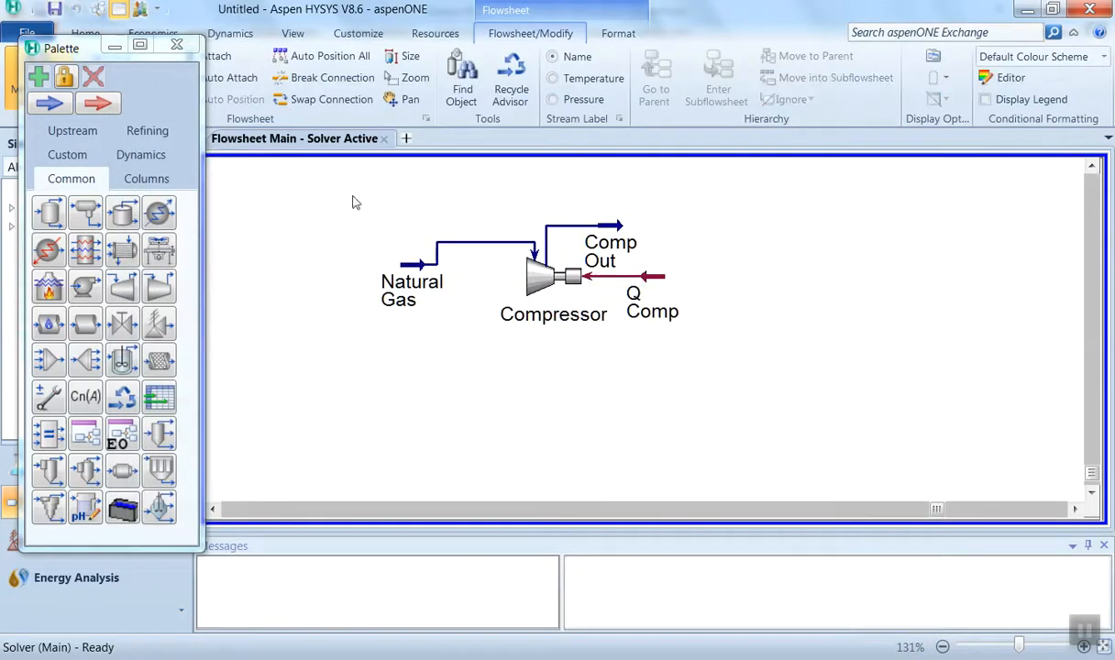
mouse_move(329, 55)
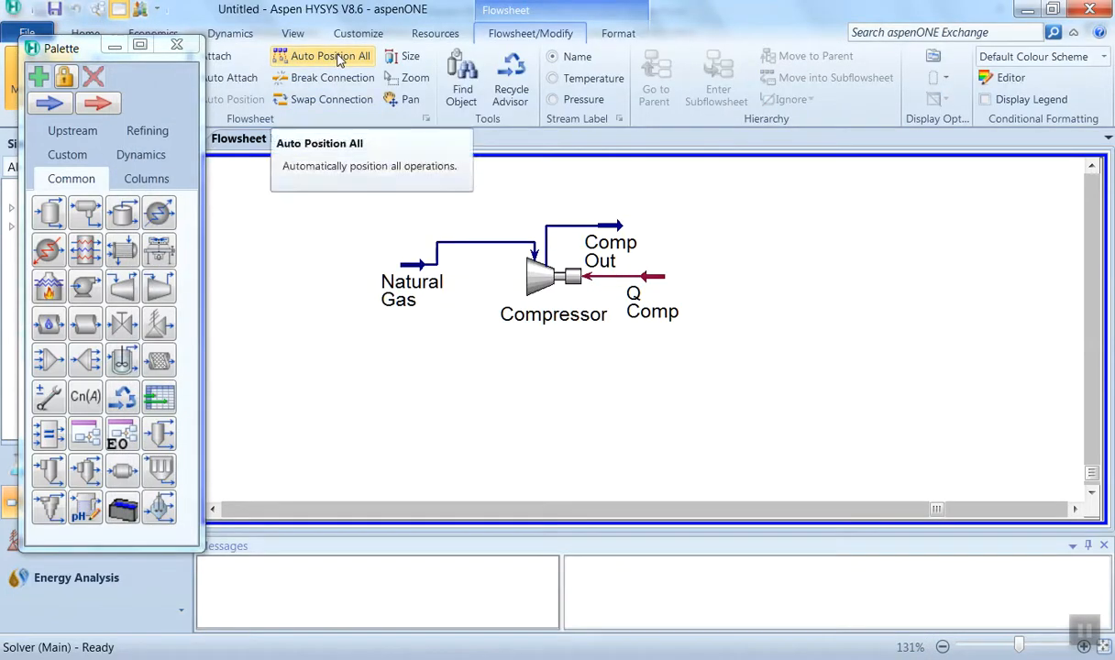
left_click(330, 55)
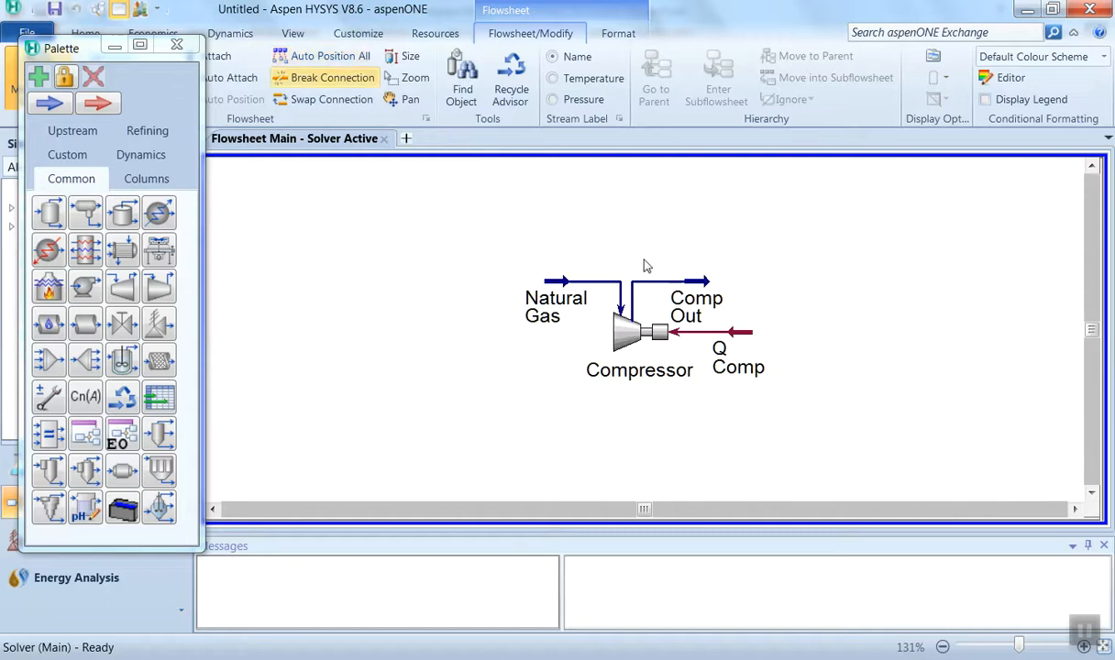
mouse_move(870, 334)
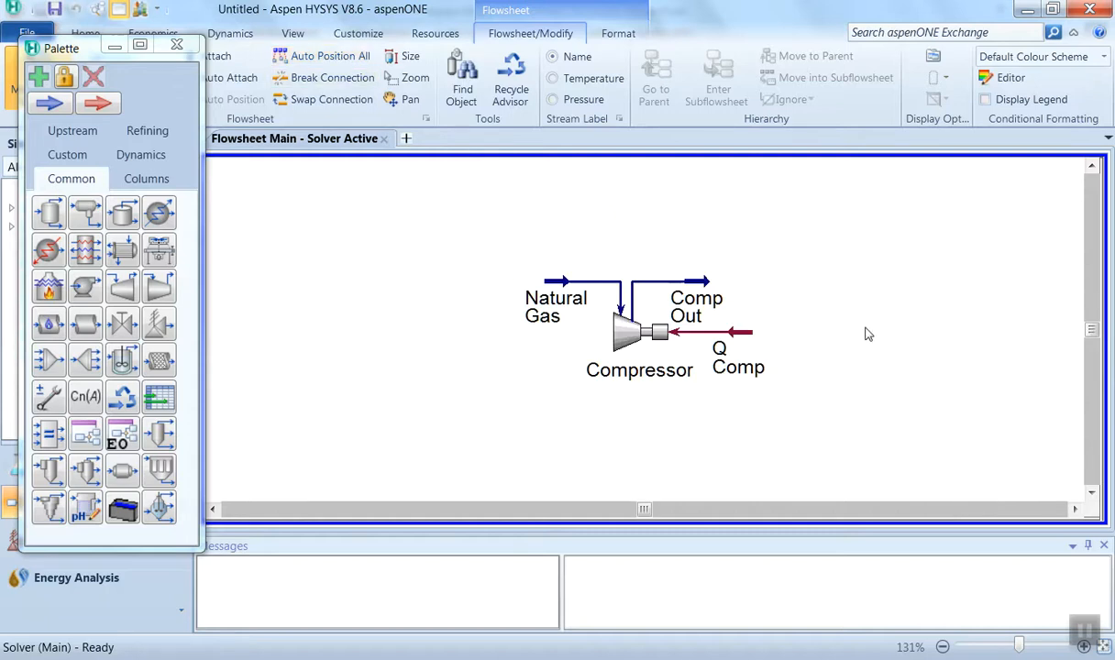
Place the Material Streams and Compositions workbook tables on the flowsheet
right_click(869, 334)
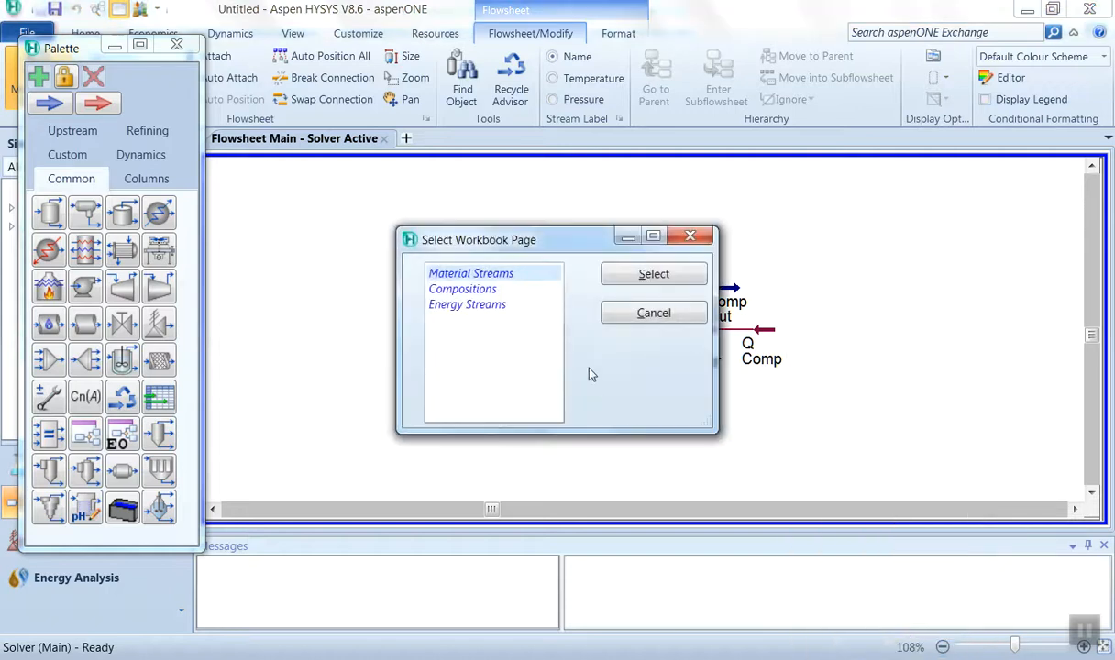
left_click(653, 273)
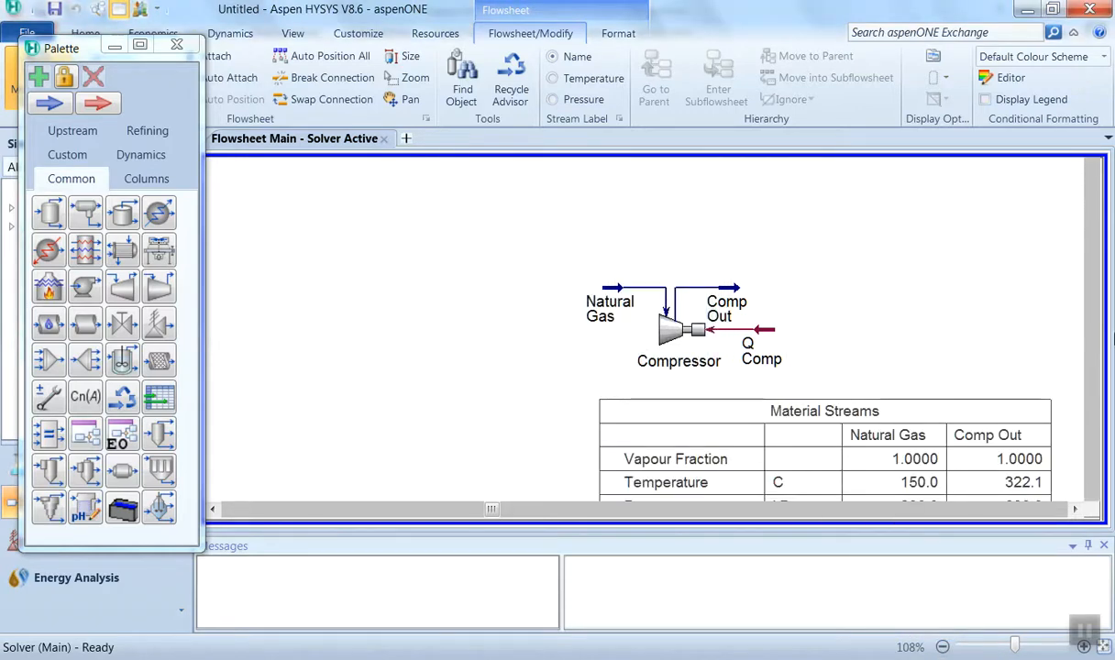
scroll("down", 3)
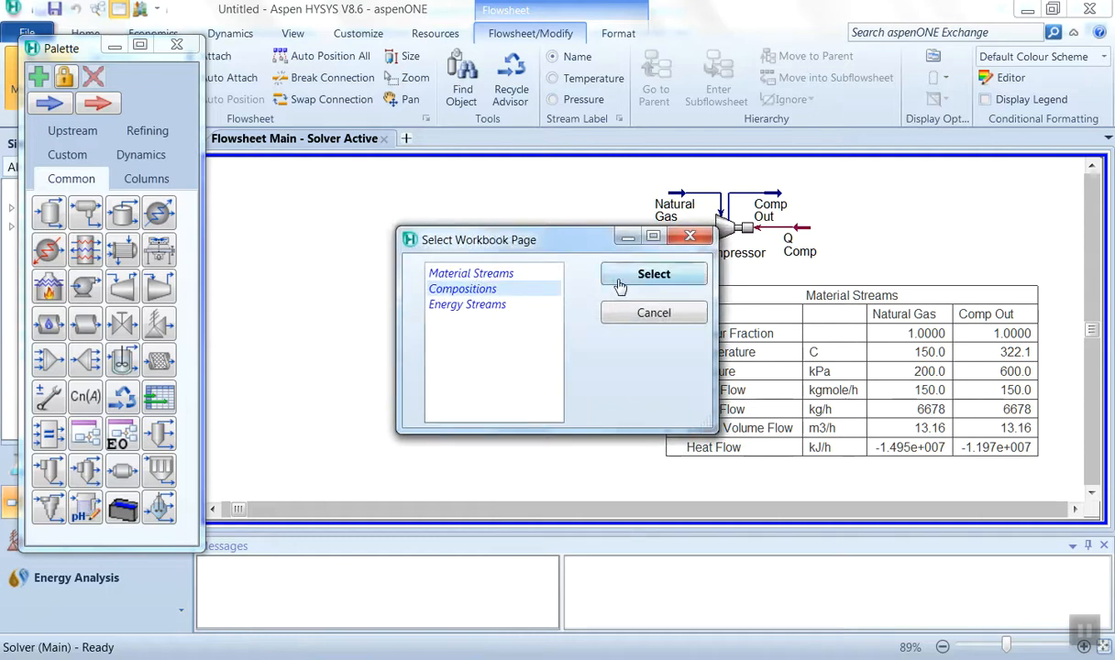
left_click(653, 275)
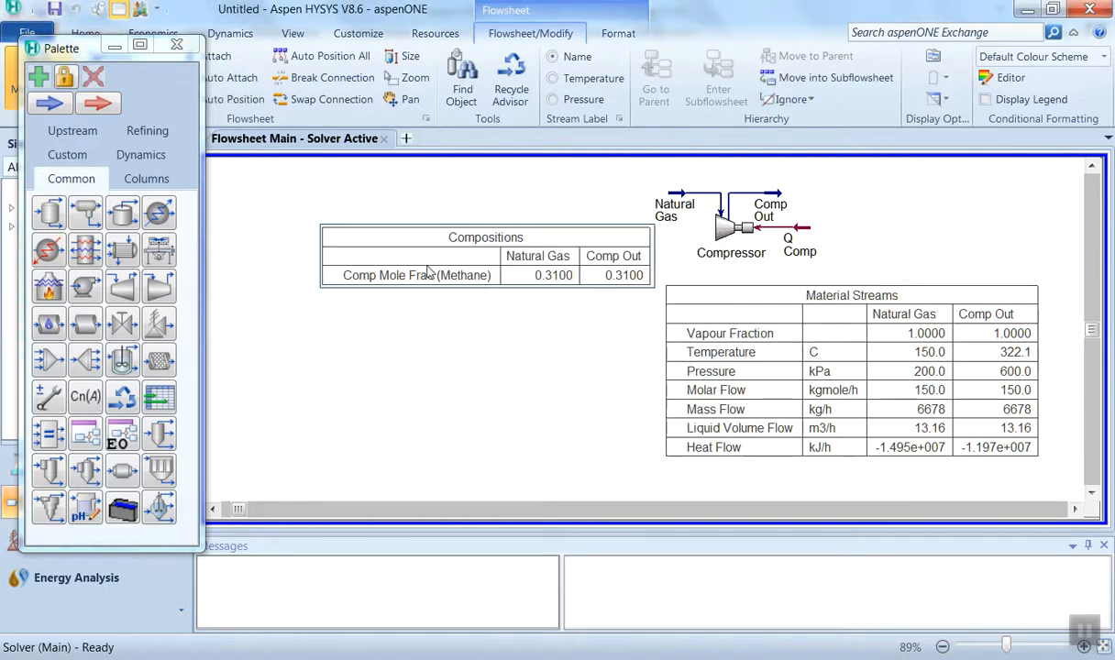
Add the Energy Streams workbook table showing Q Comp (2.981e+006 kJ/h)
right_click(422, 271)
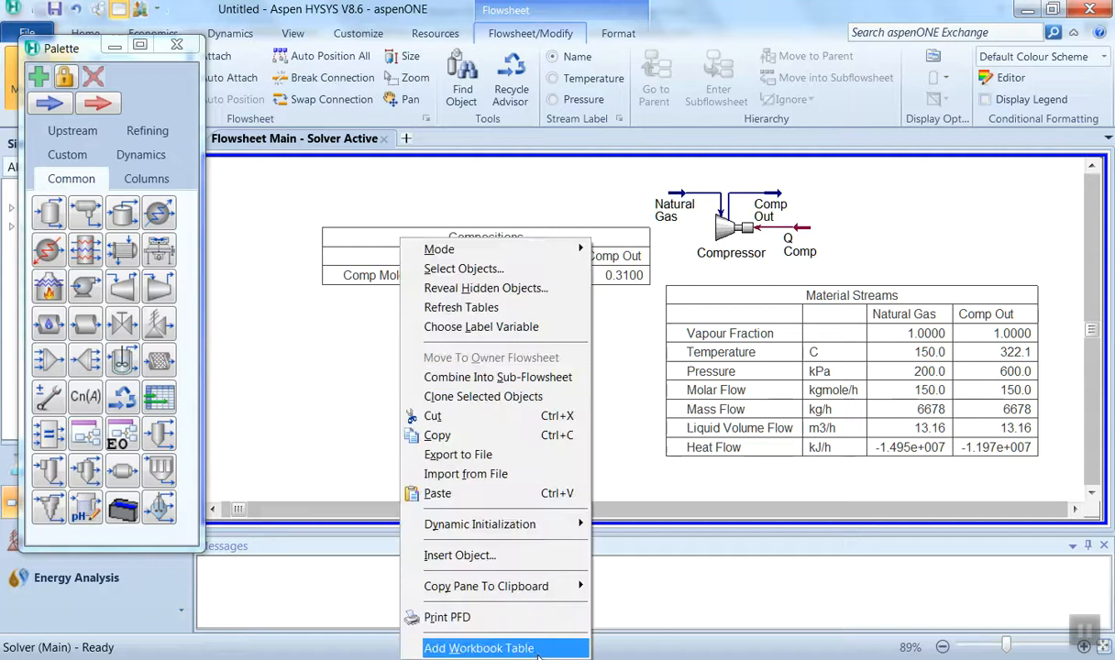
left_click(480, 647)
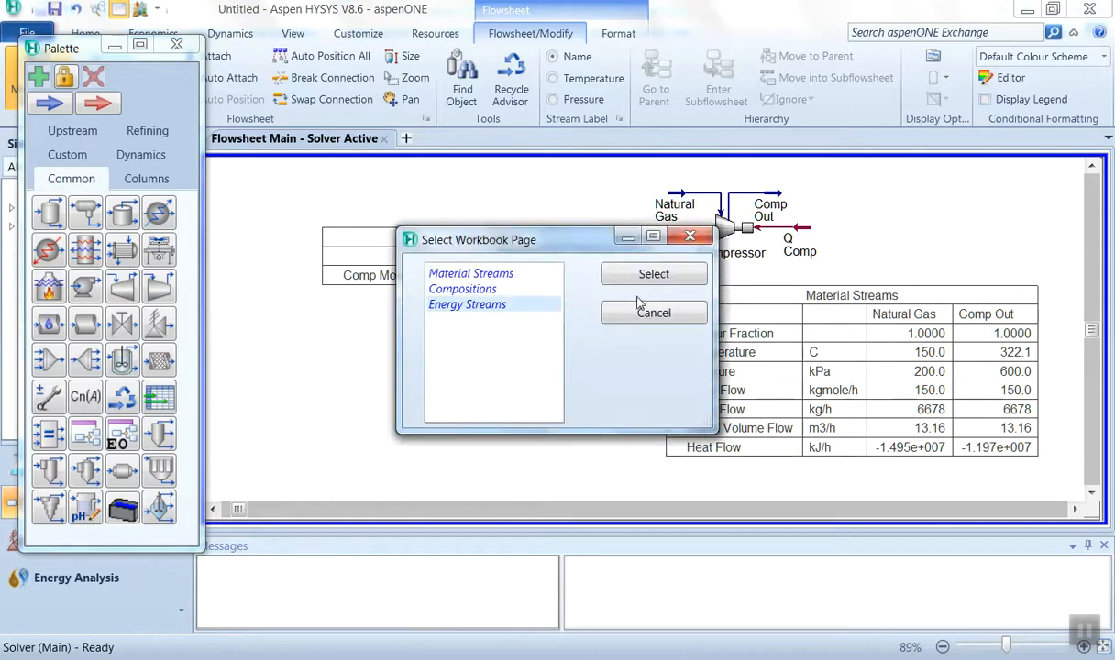
left_click(653, 274)
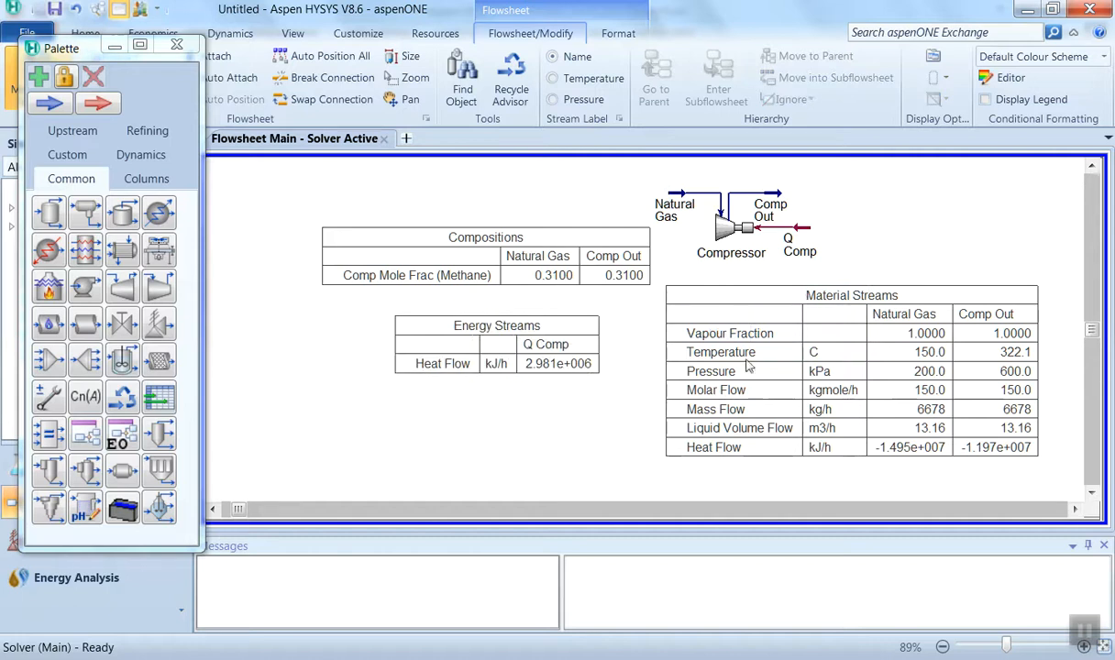
mouse_move(1023, 332)
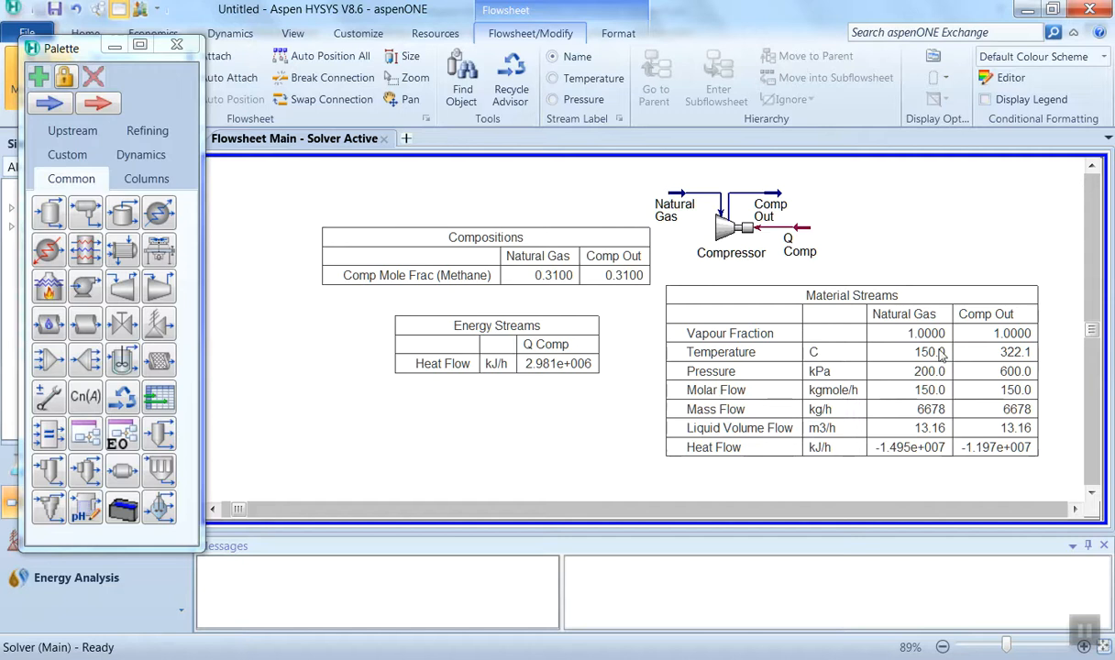
mouse_move(935, 356)
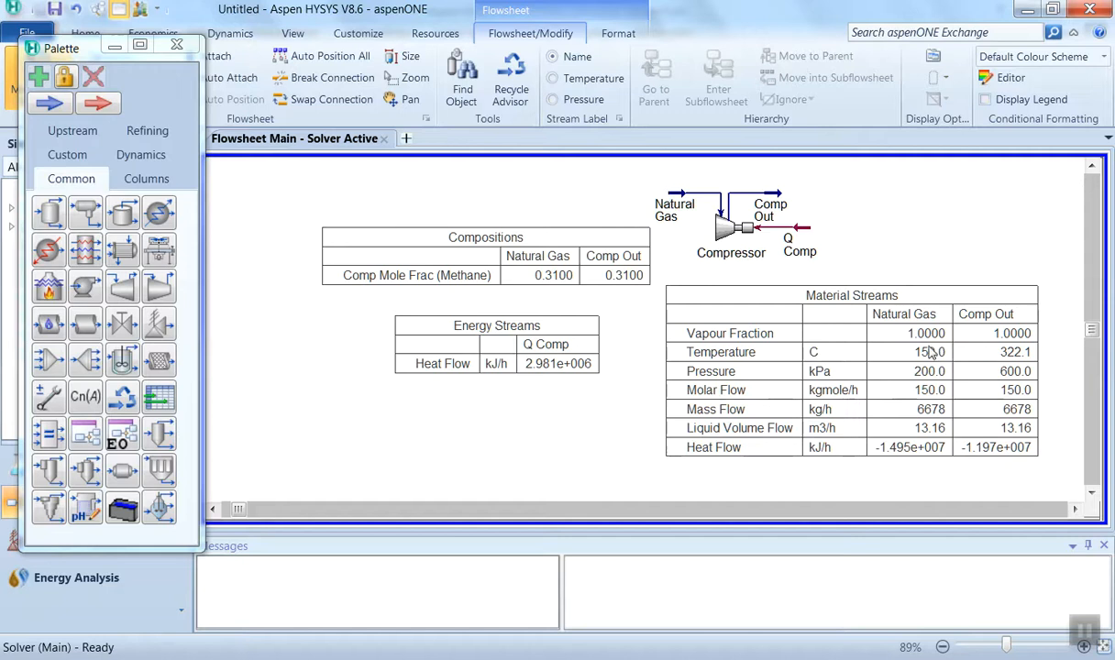
mouse_move(950, 363)
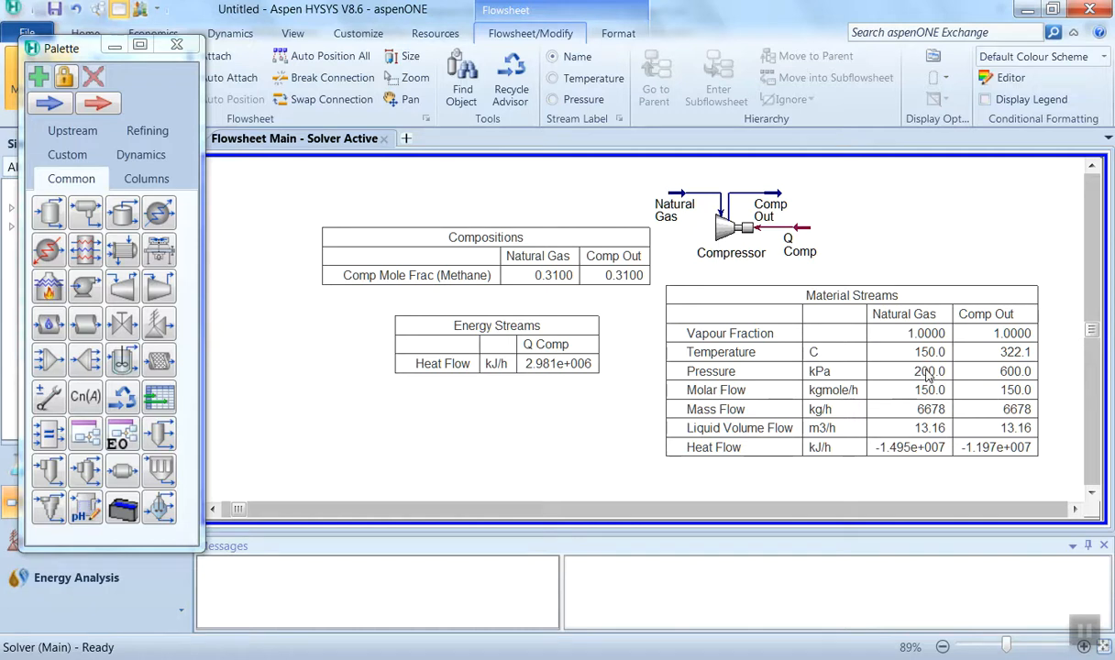
mouse_move(943, 401)
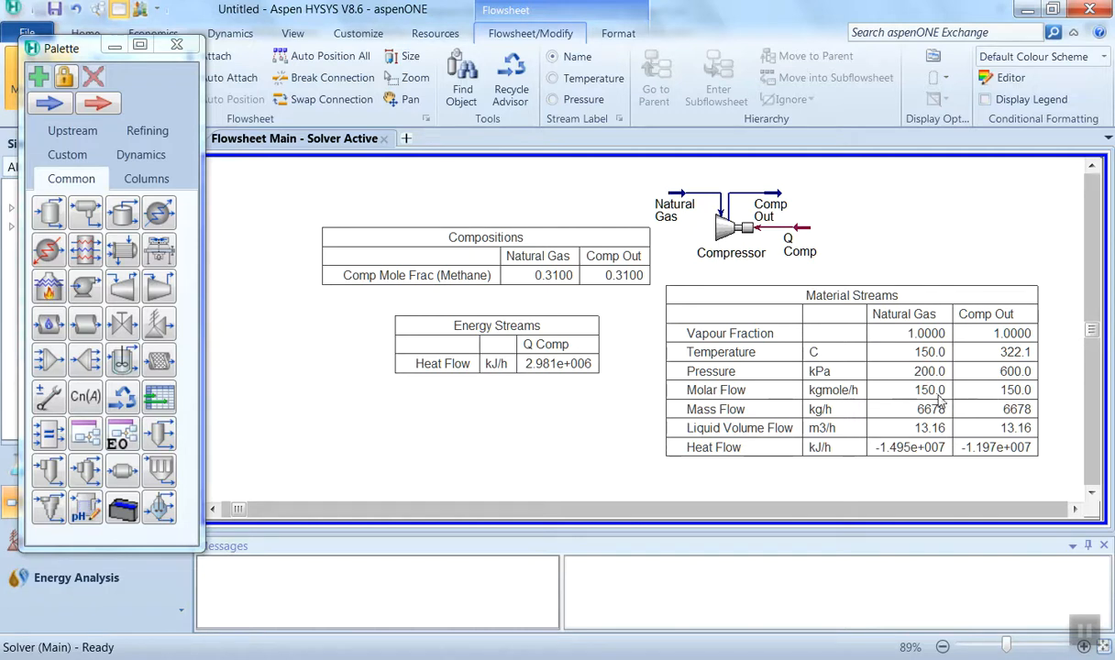
mouse_move(913, 430)
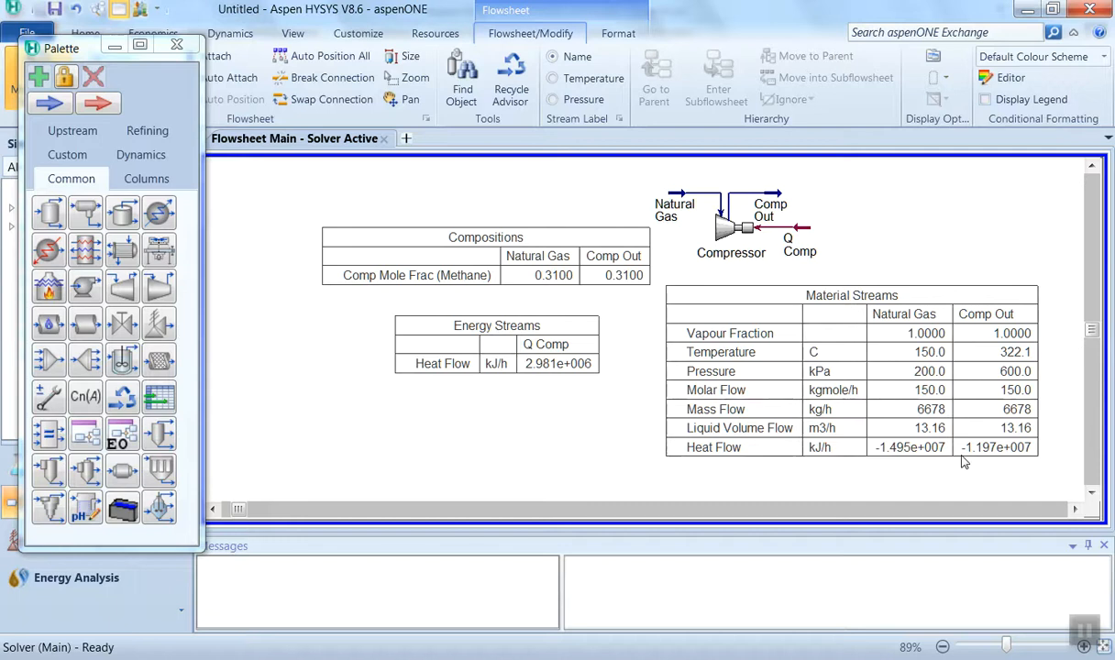
mouse_move(970, 484)
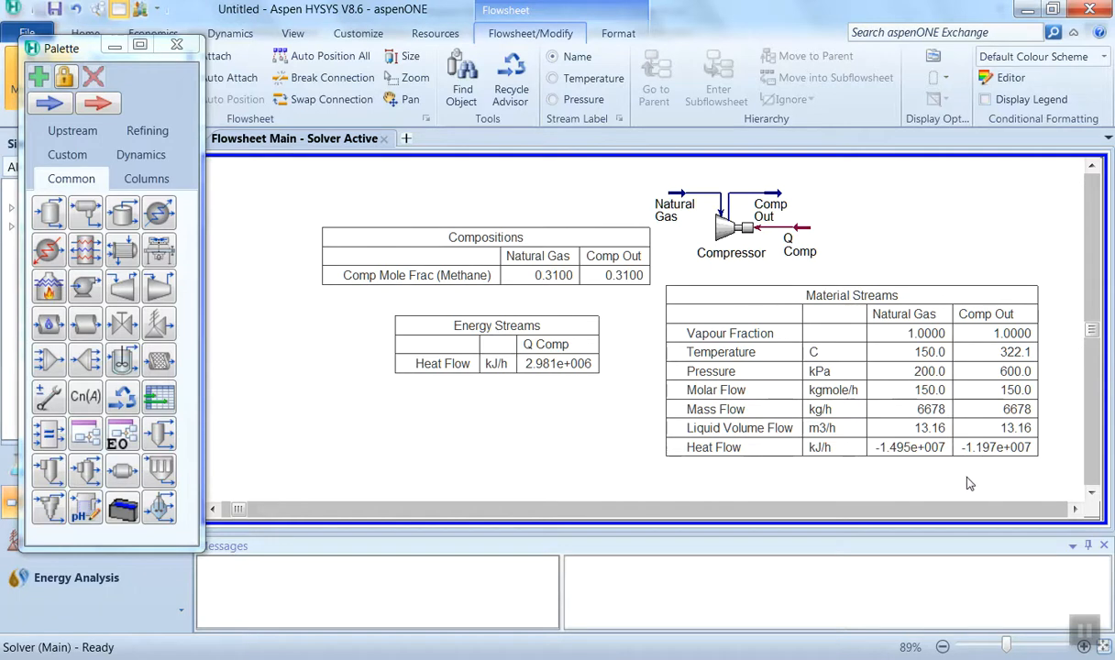
mouse_move(888, 411)
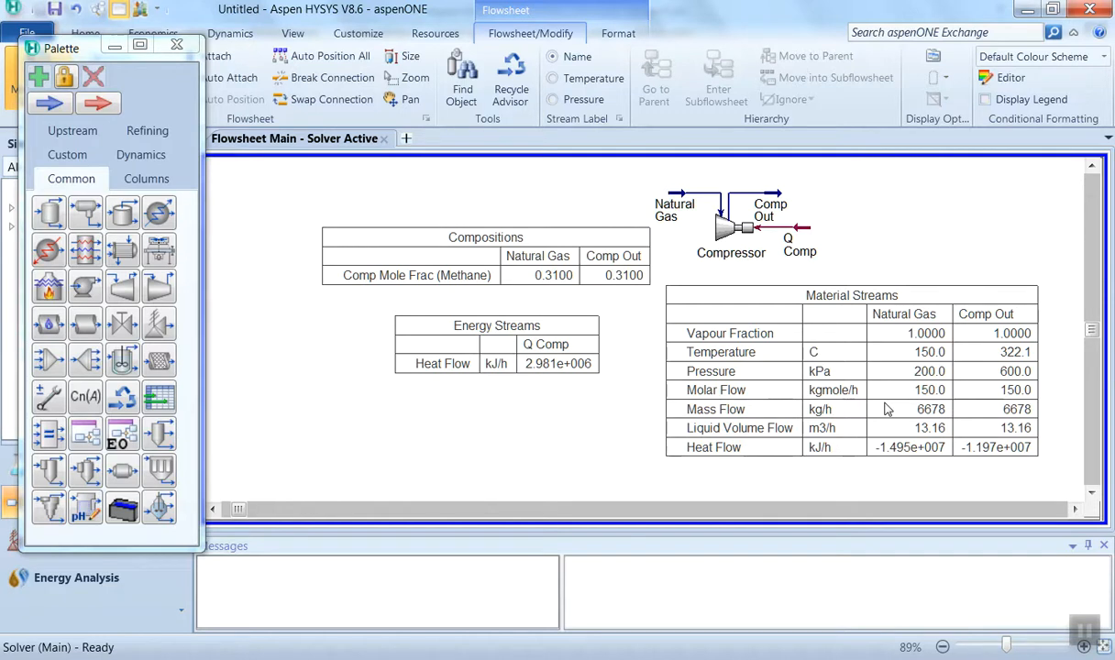
mouse_move(817, 424)
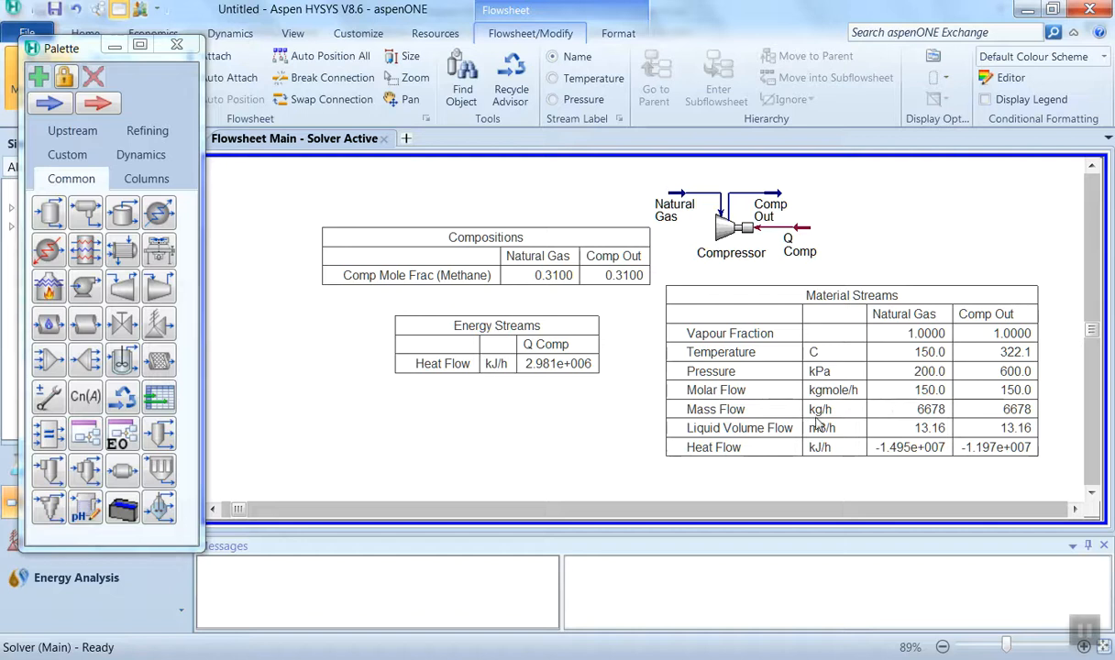